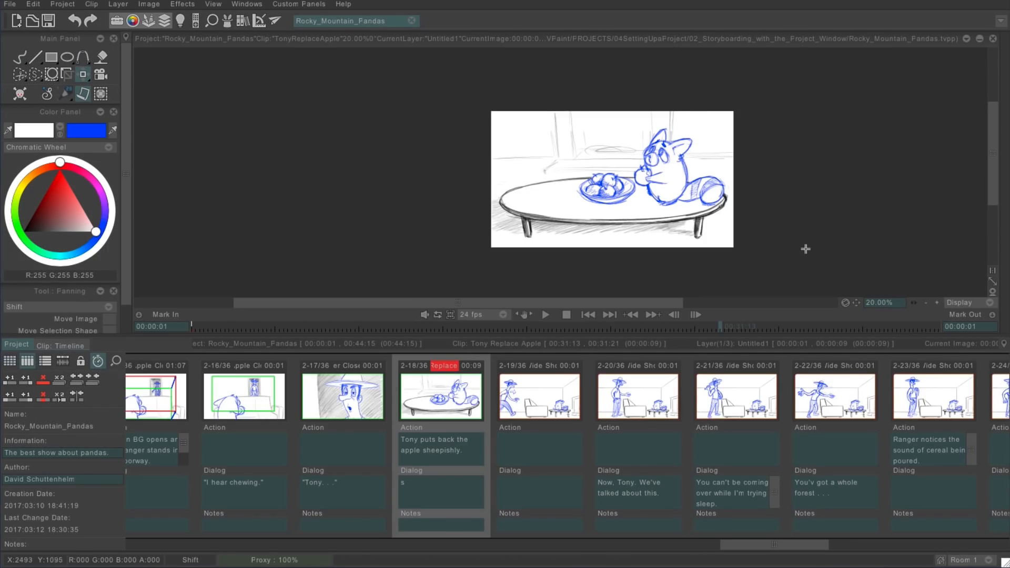
Scroll the storyboard strip back to the Opening (1-1) clip and select it
{"action": "left_click", "coordinate": [97, 361]}
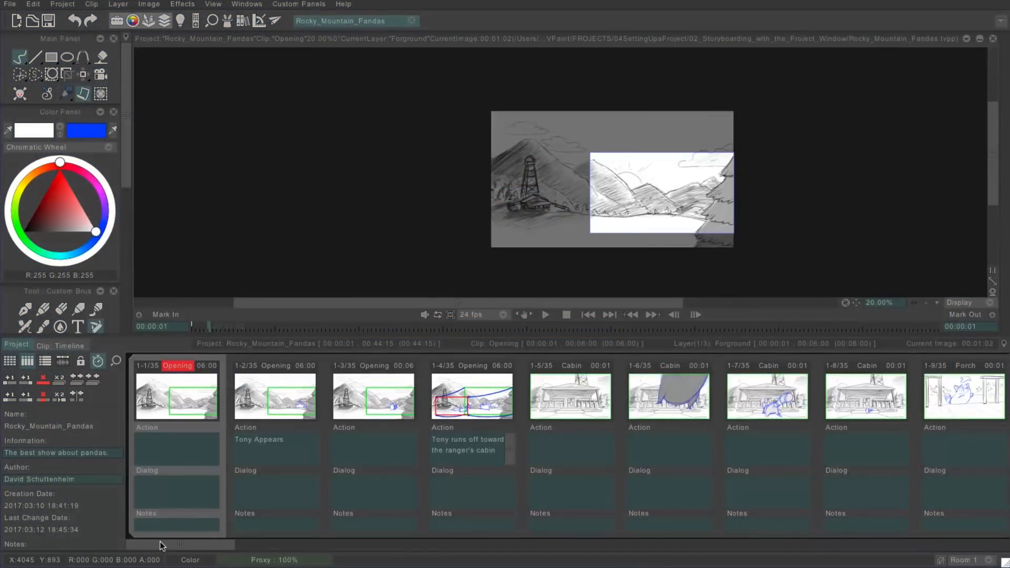
{"action": "scroll", "scroll_direction": "right", "scroll_amount": 3}
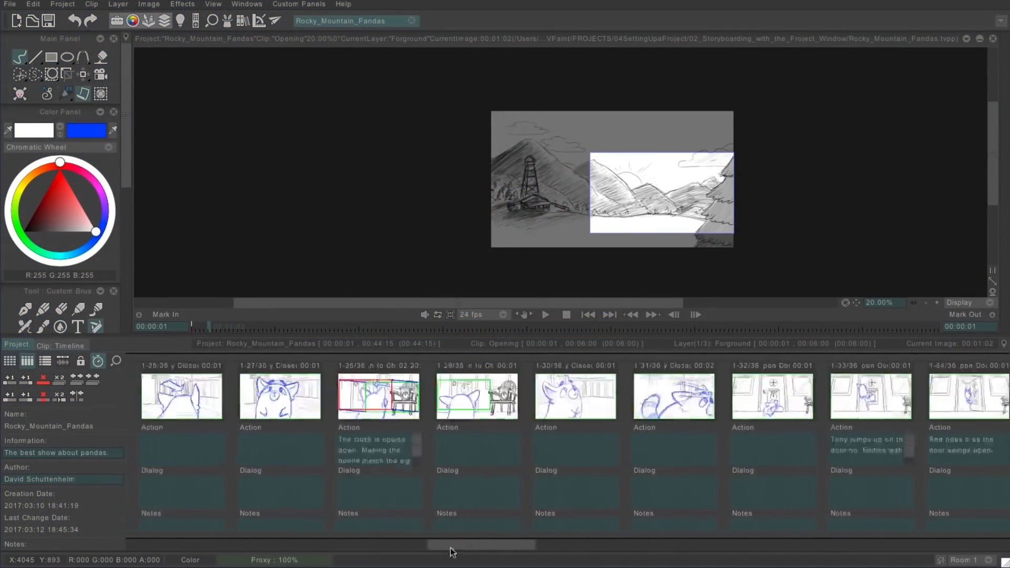
{"action": "scroll", "scroll_direction": "left", "scroll_amount": 3}
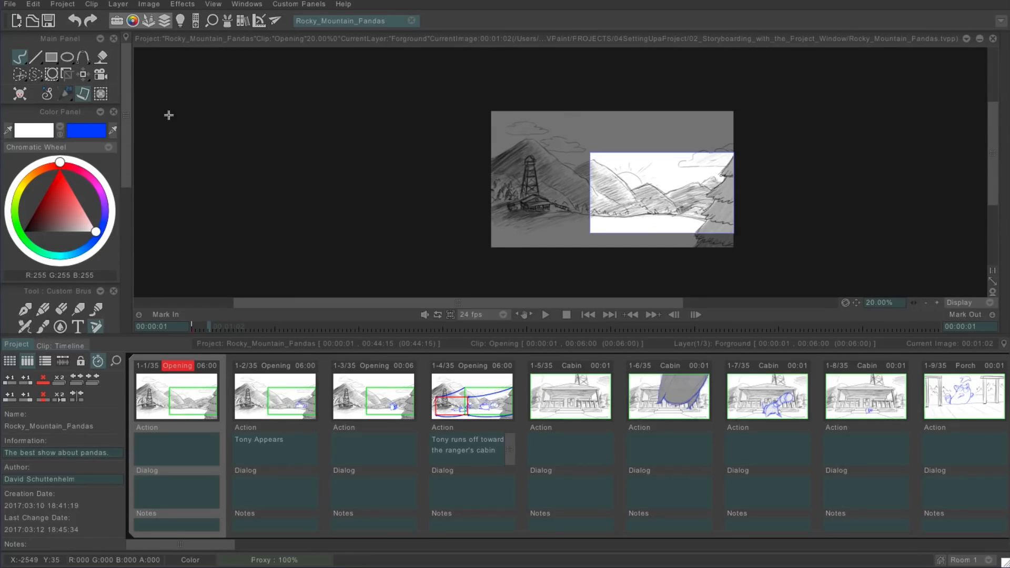
Bring up File > Publish, look over the HTML and EDL tabs, then settle on PDF
{"action": "left_click", "coordinate": [10, 4]}
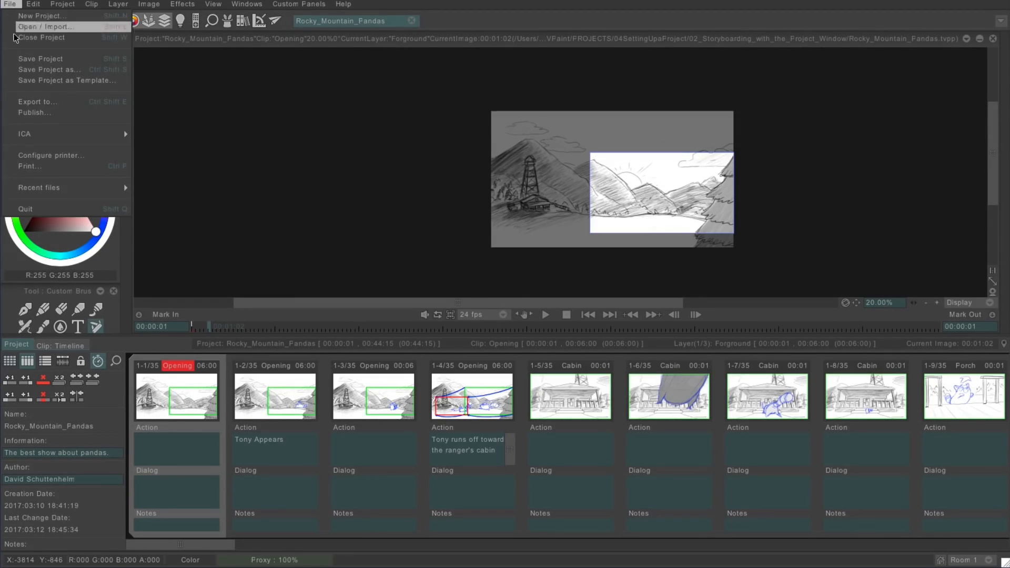
{"action": "left_click", "coordinate": [33, 113]}
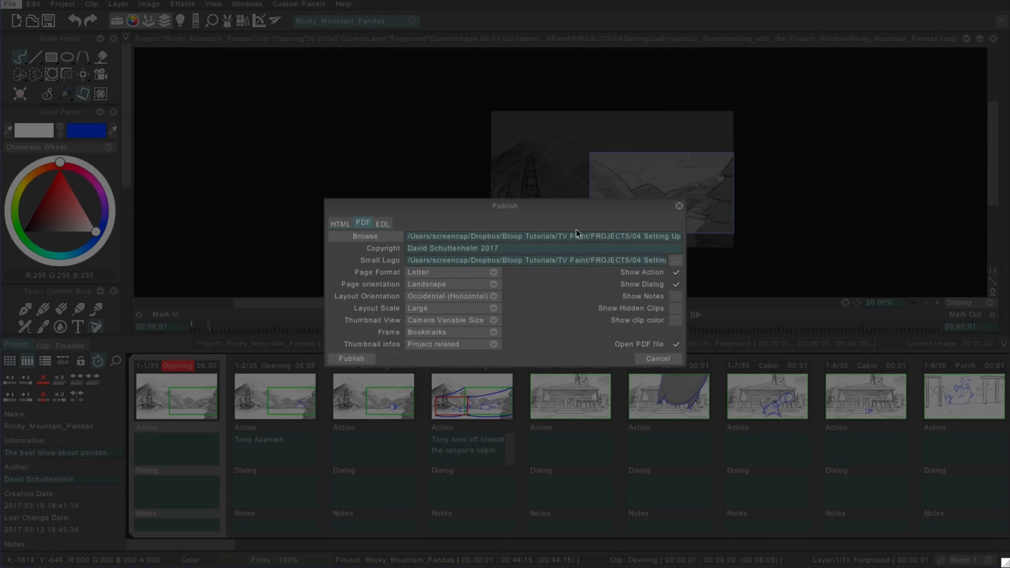
{"action": "left_click", "coordinate": [340, 223]}
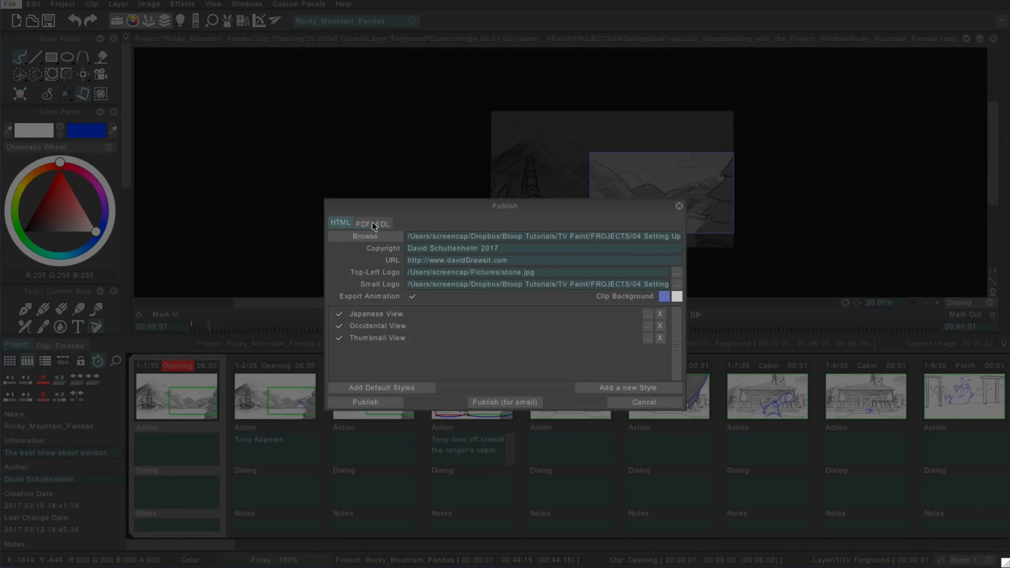
{"action": "left_click", "coordinate": [381, 223]}
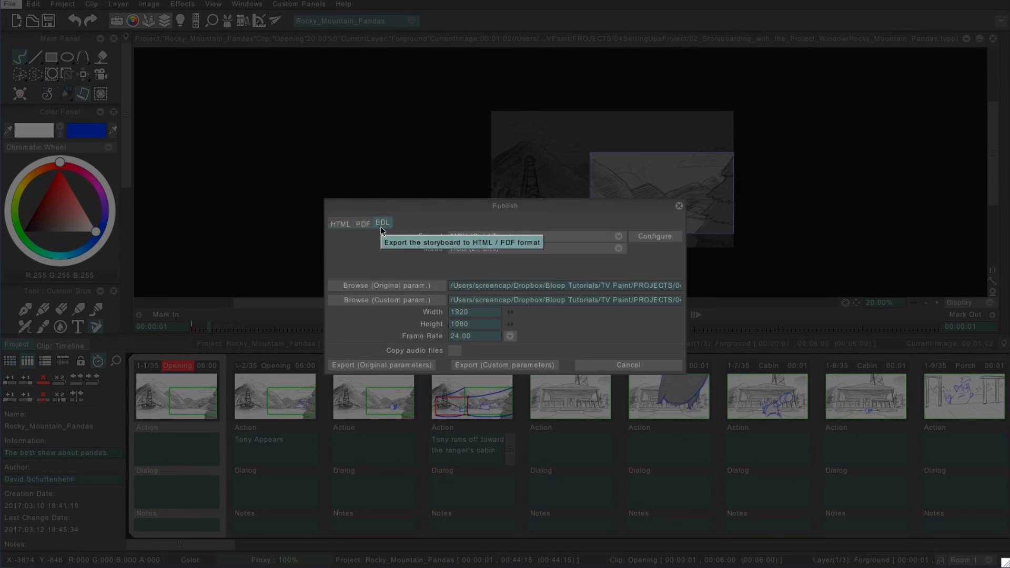
{"action": "left_click", "coordinate": [362, 223]}
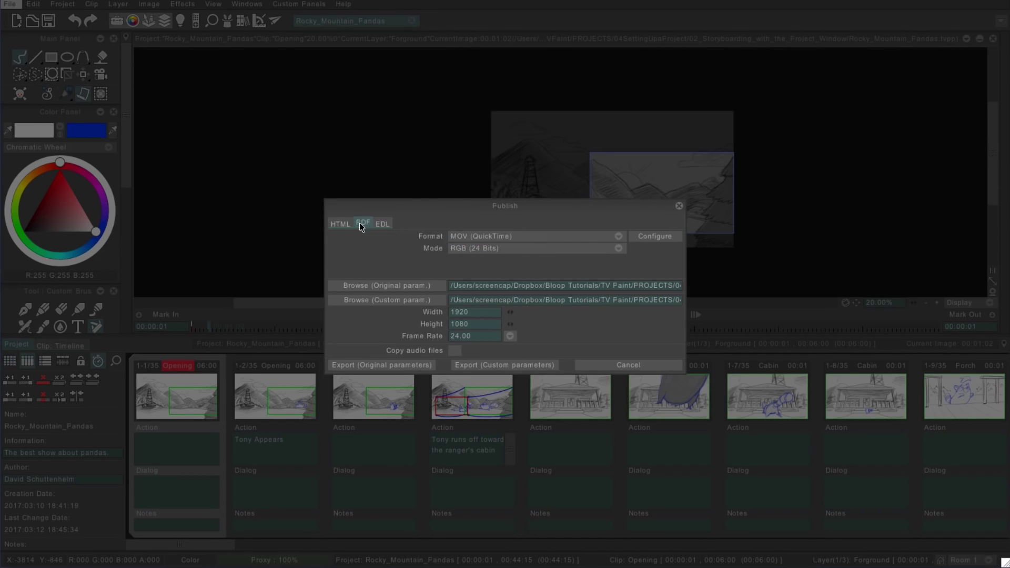
{"action": "left_click", "coordinate": [362, 223]}
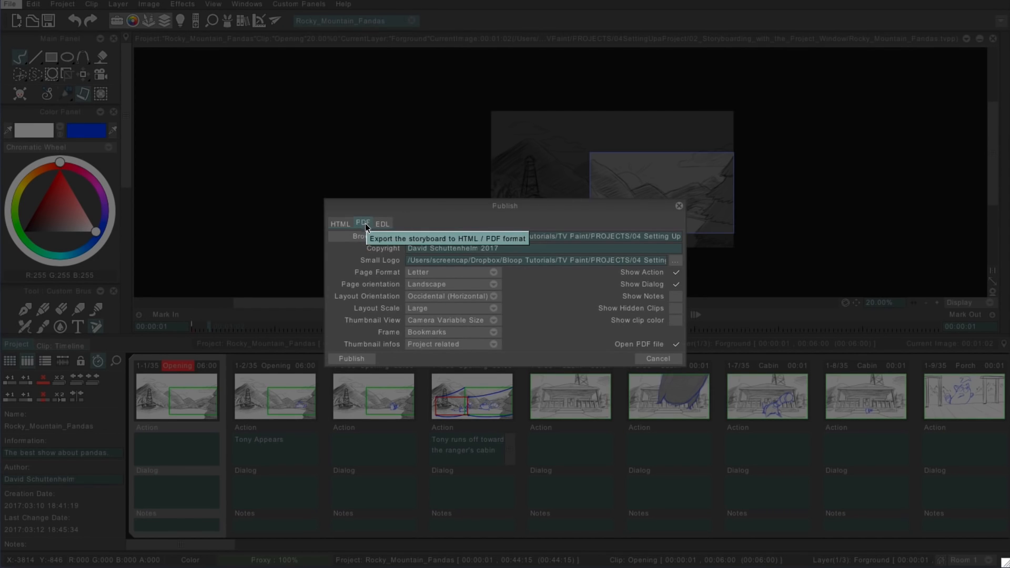
{"action": "mouse_move", "coordinate": [594, 313]}
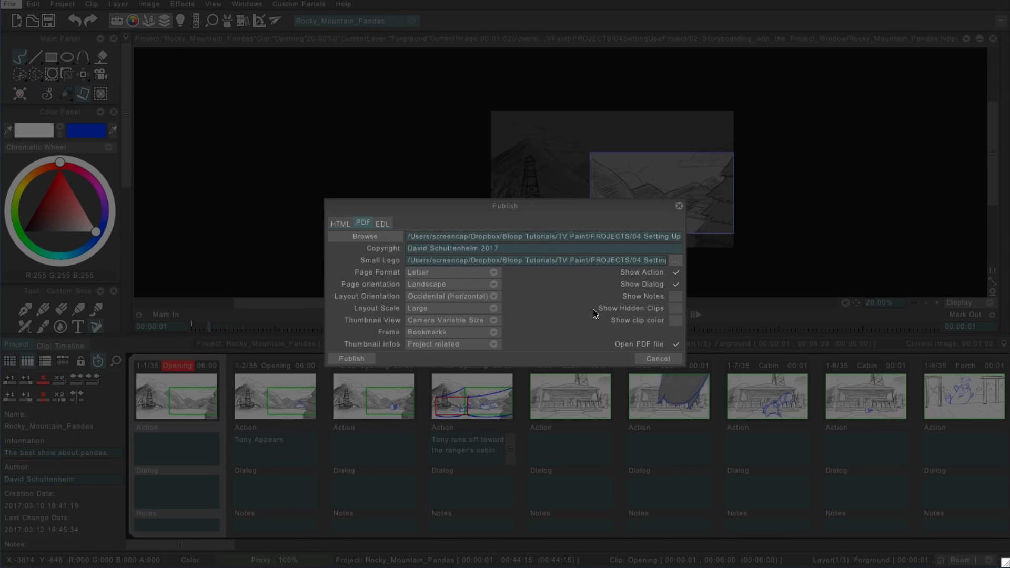
{"action": "mouse_move", "coordinate": [551, 332]}
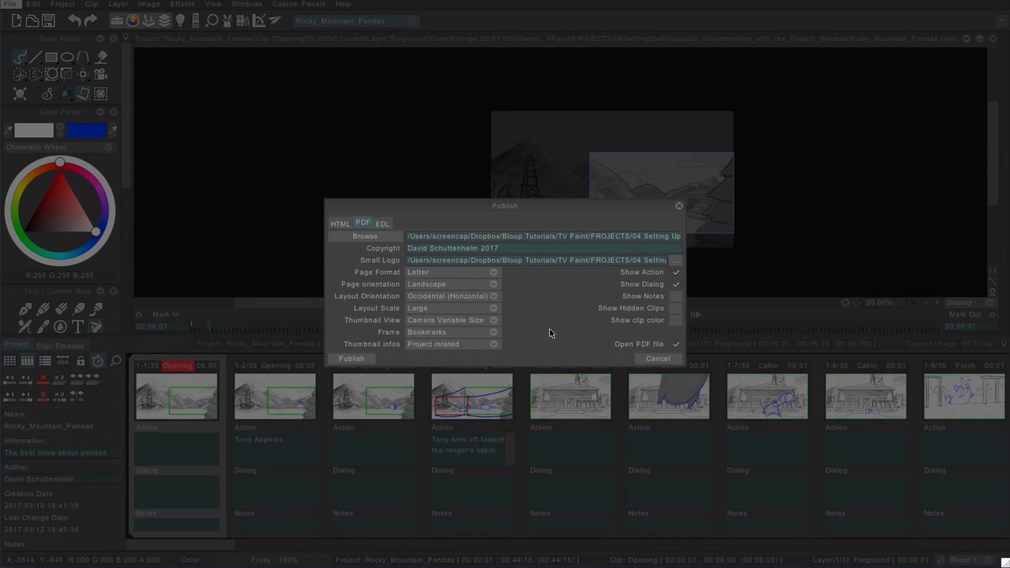
{"action": "mouse_move", "coordinate": [352, 240]}
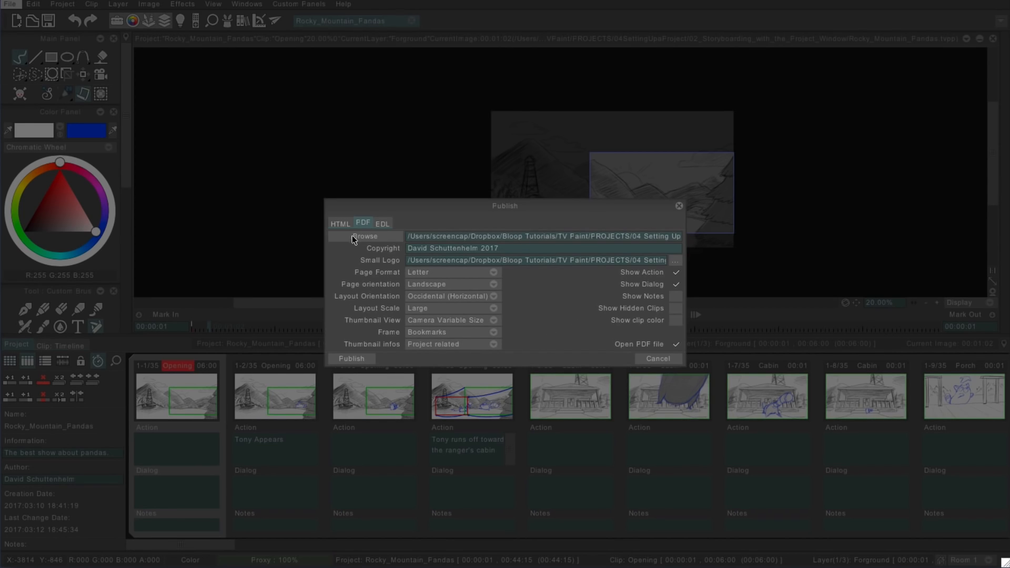
{"action": "mouse_move", "coordinate": [385, 240]}
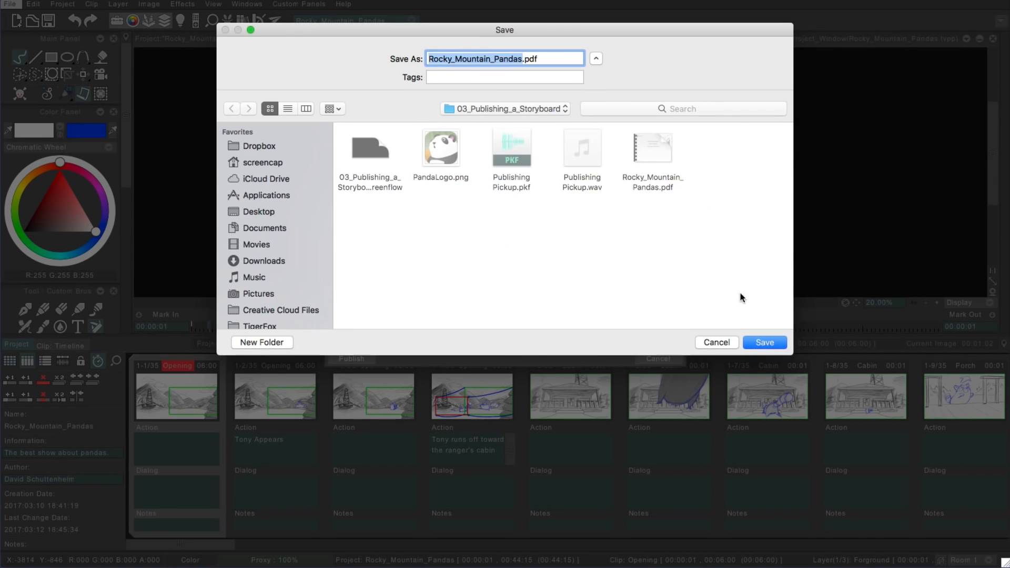
Save the PDF destination as Rocky_Mountain_Pandas.pdf in 03_Publishing_a_Storyboard
{"action": "left_click", "coordinate": [763, 341]}
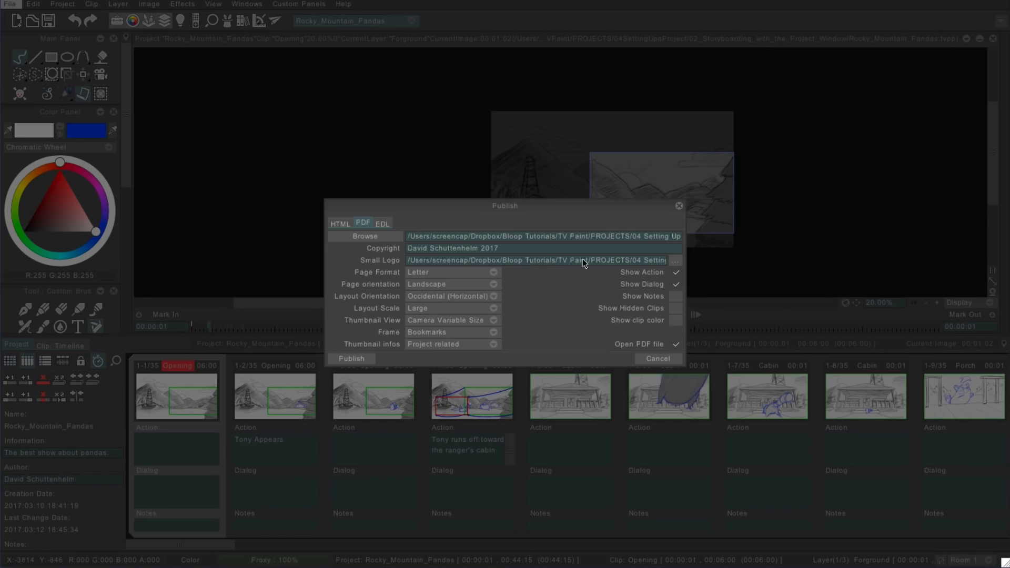
{"action": "left_click", "coordinate": [675, 272]}
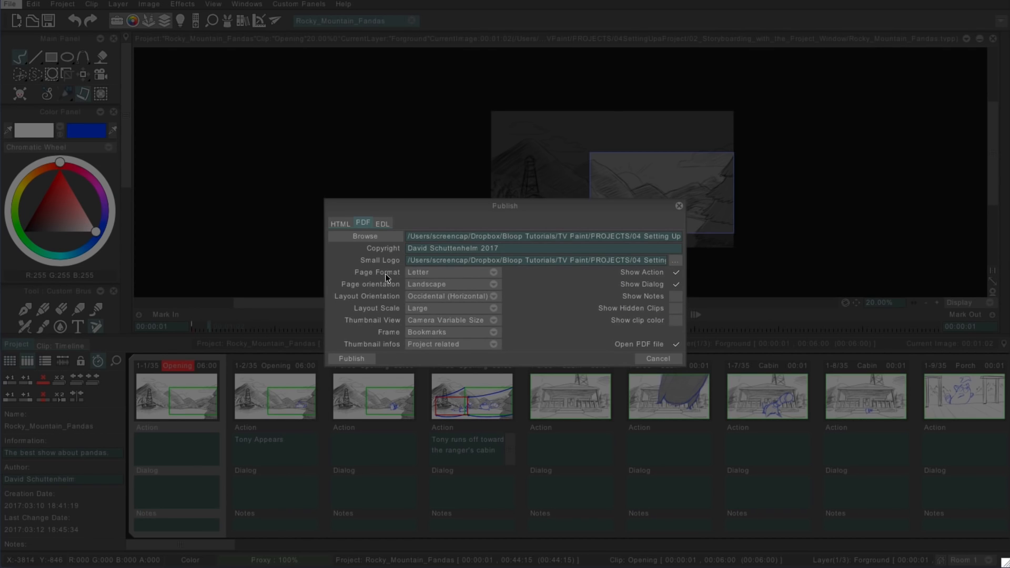
{"action": "left_click", "coordinate": [493, 272]}
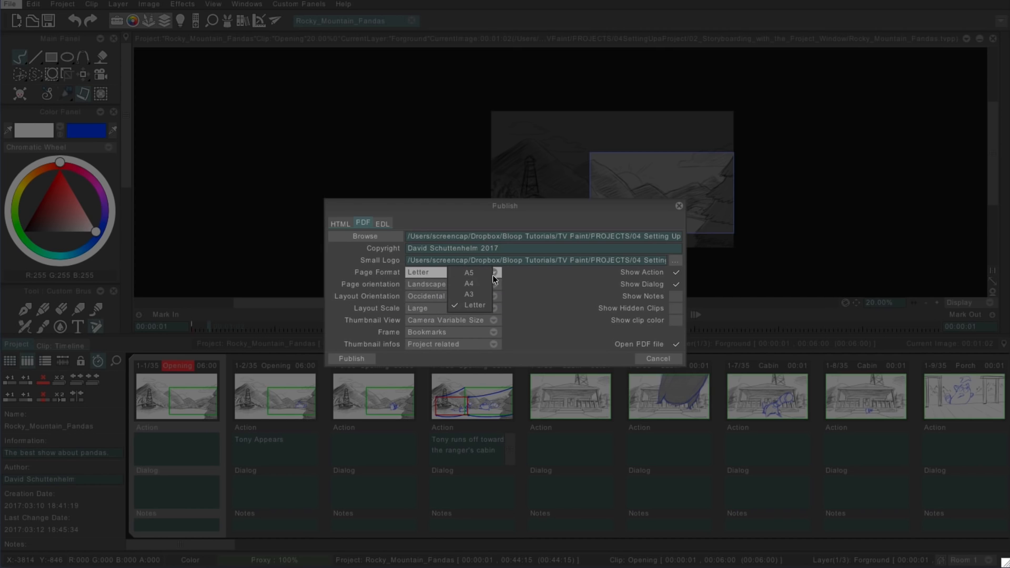
{"action": "mouse_move", "coordinate": [474, 305]}
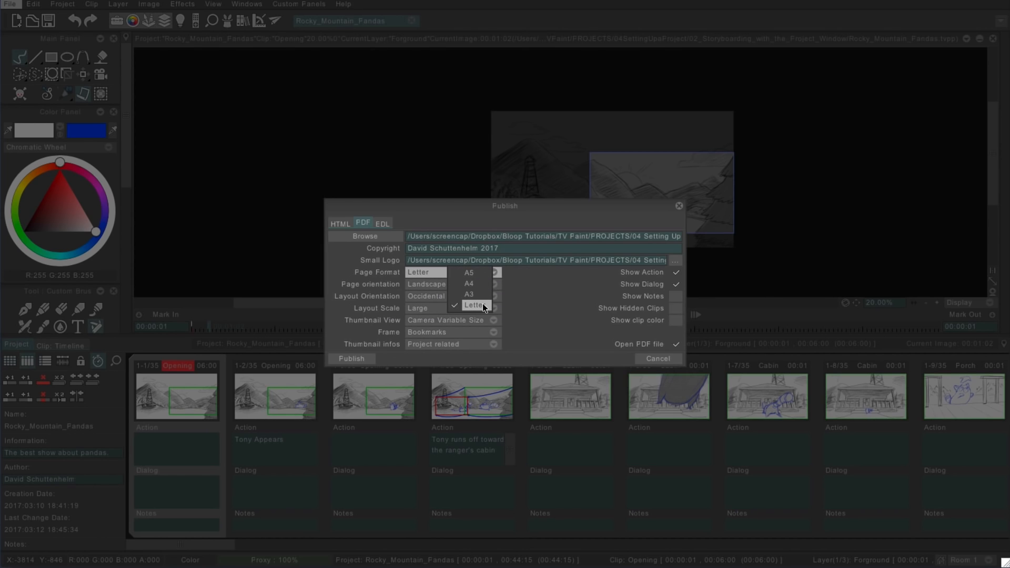
{"action": "left_click", "coordinate": [450, 307]}
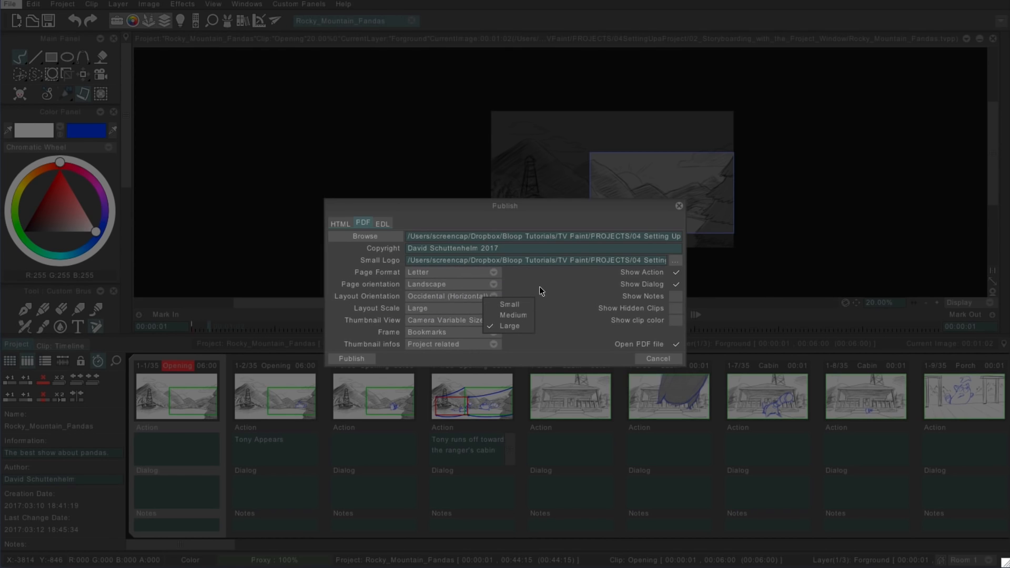
{"action": "left_click", "coordinate": [450, 284]}
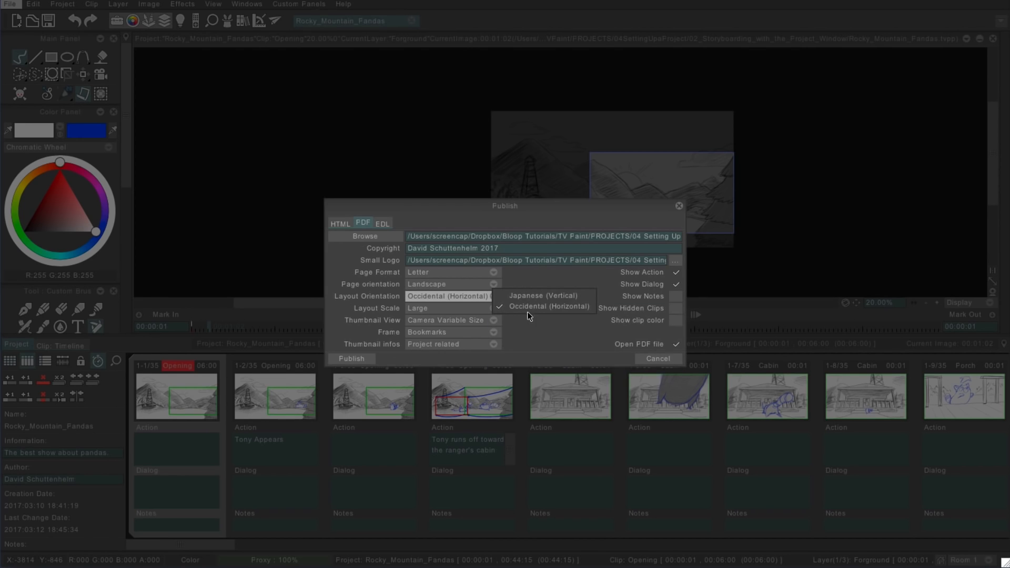
{"action": "mouse_move", "coordinate": [548, 306]}
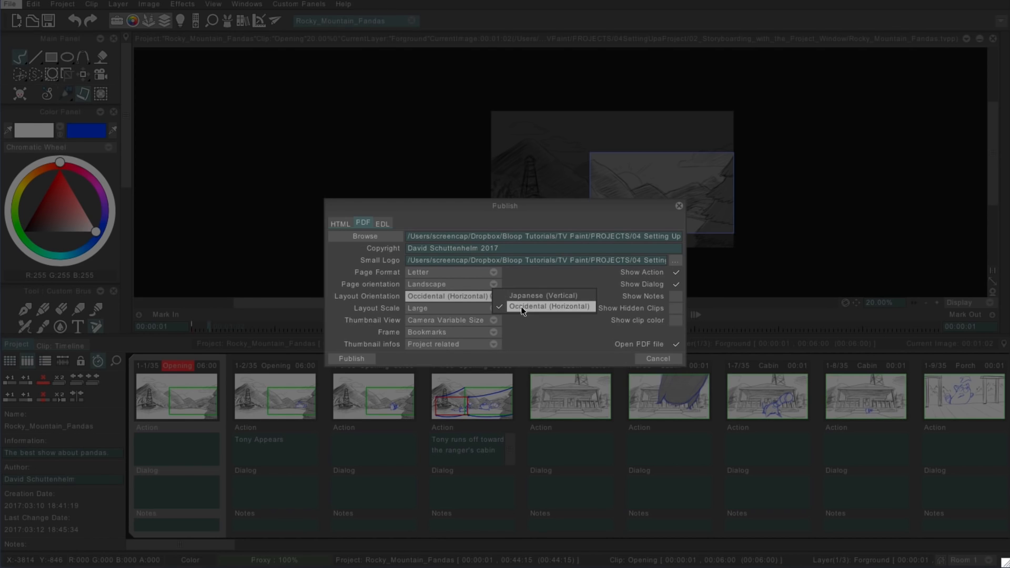
{"action": "mouse_move", "coordinate": [547, 295]}
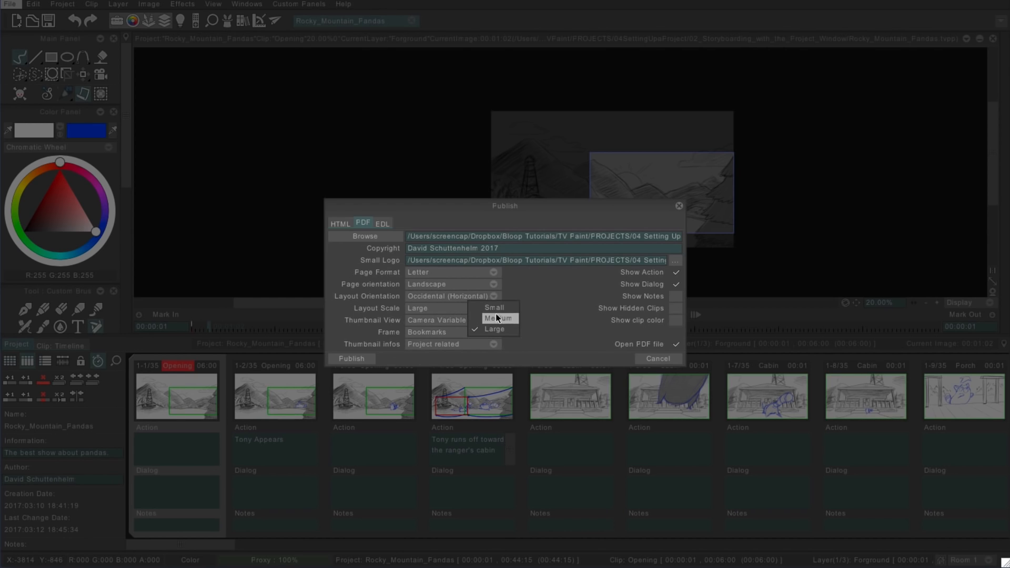
{"action": "mouse_move", "coordinate": [496, 308]}
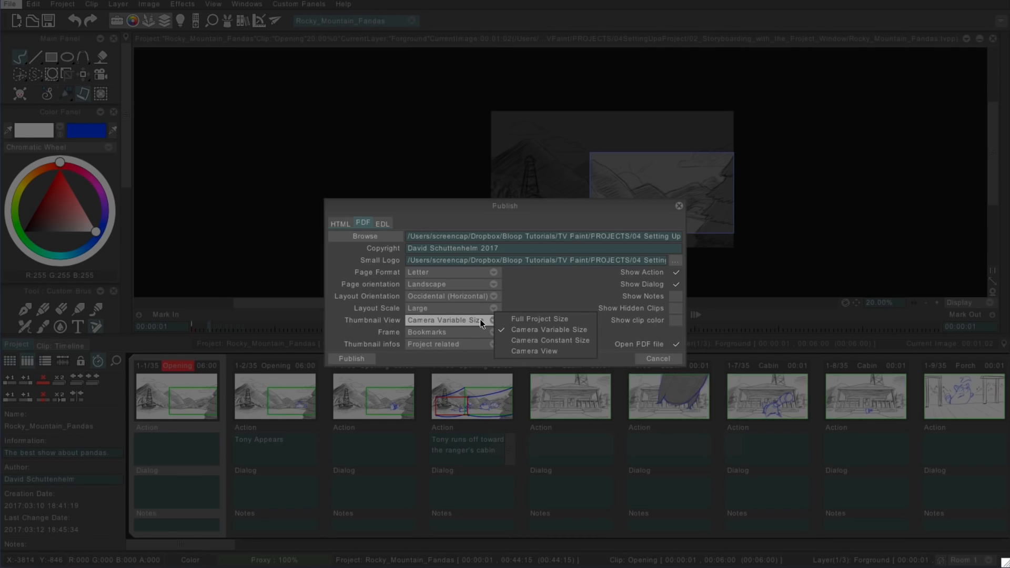
{"action": "mouse_move", "coordinate": [551, 319]}
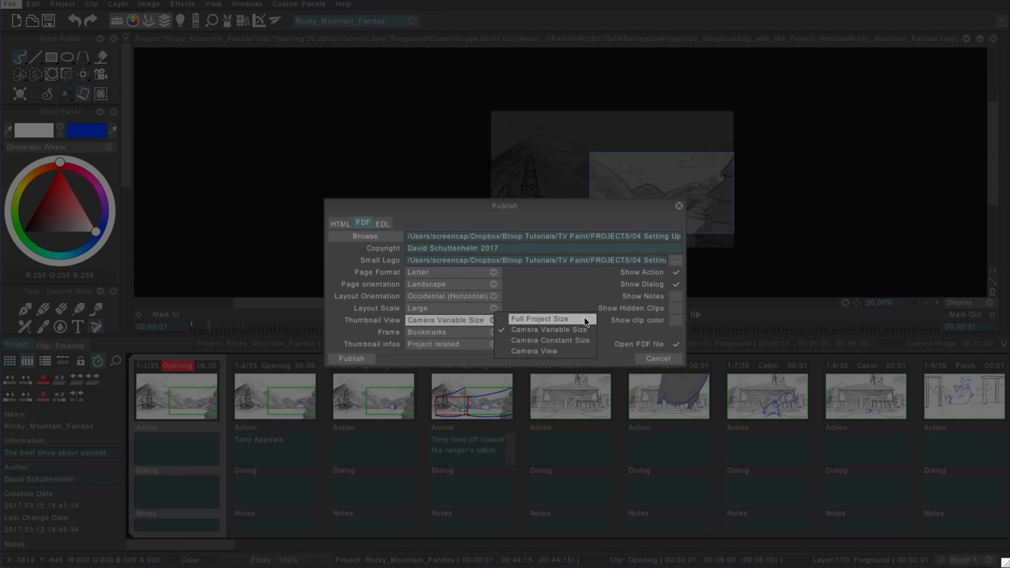
Choose Full Project Size as the PDF Thumbnail View
{"action": "left_click", "coordinate": [351, 358]}
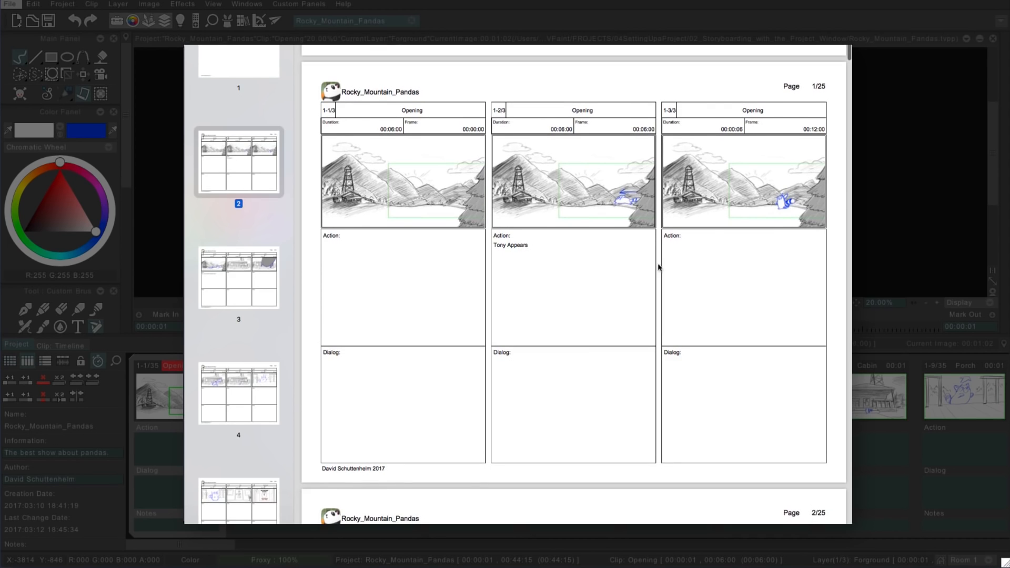
Review the 25-page PDF, then republish with Camera Variable Size thumbnails
{"action": "scroll", "scroll_direction": "down", "scroll_amount": 3}
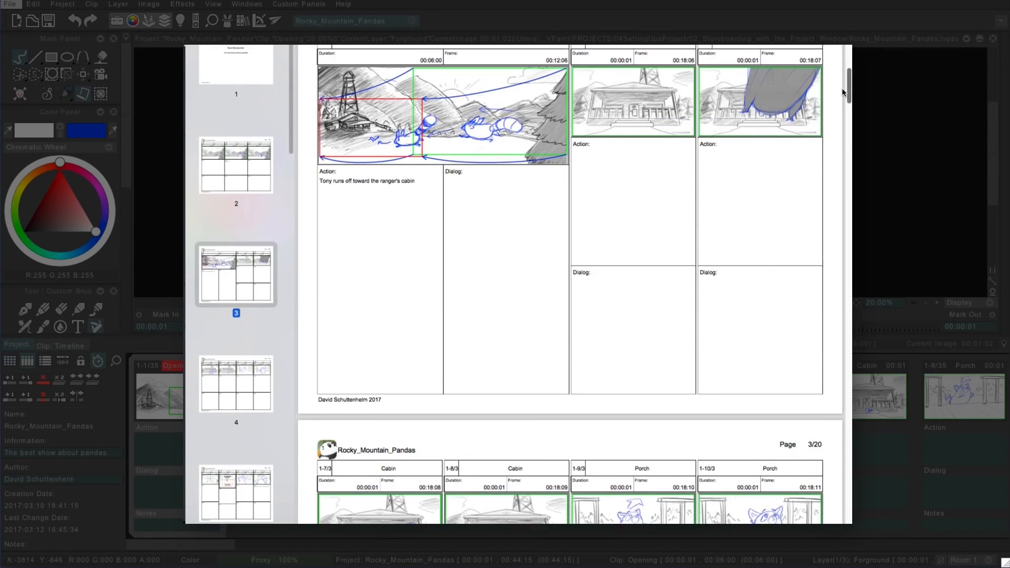
{"action": "scroll", "scroll_direction": "down", "scroll_amount": 3}
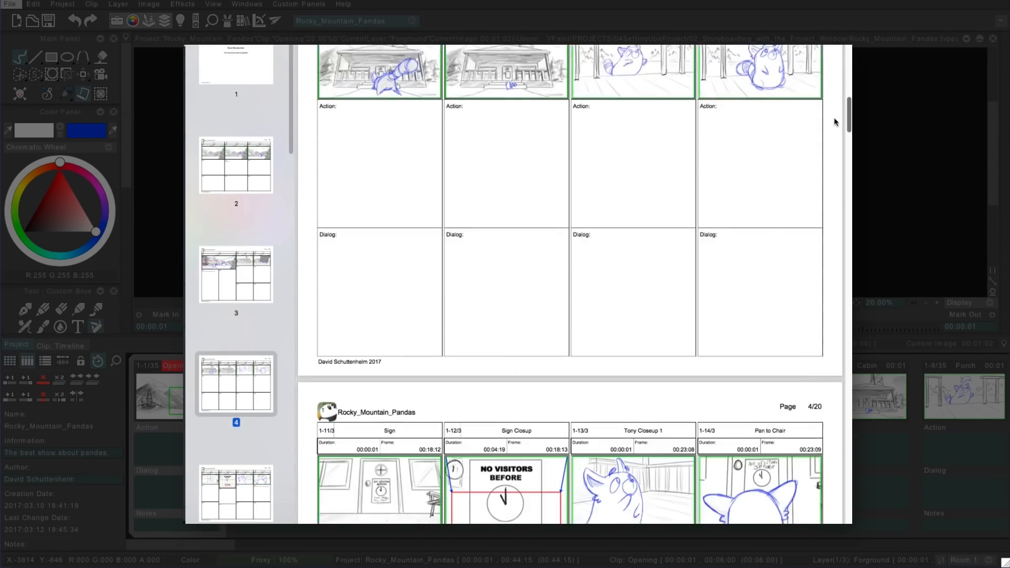
{"action": "scroll", "scroll_direction": "down", "scroll_amount": 3}
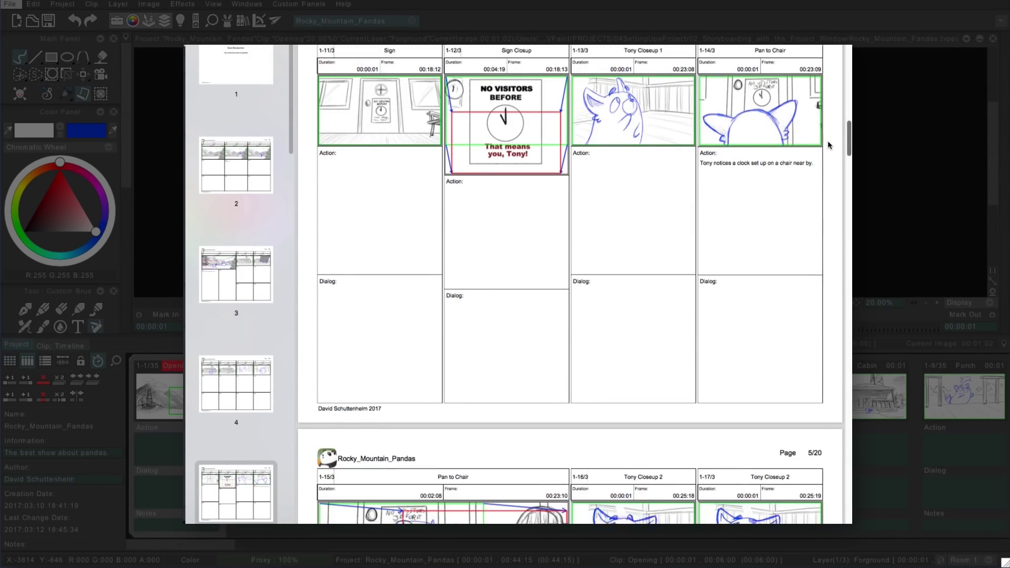
{"action": "scroll", "scroll_direction": "down", "scroll_amount": 3}
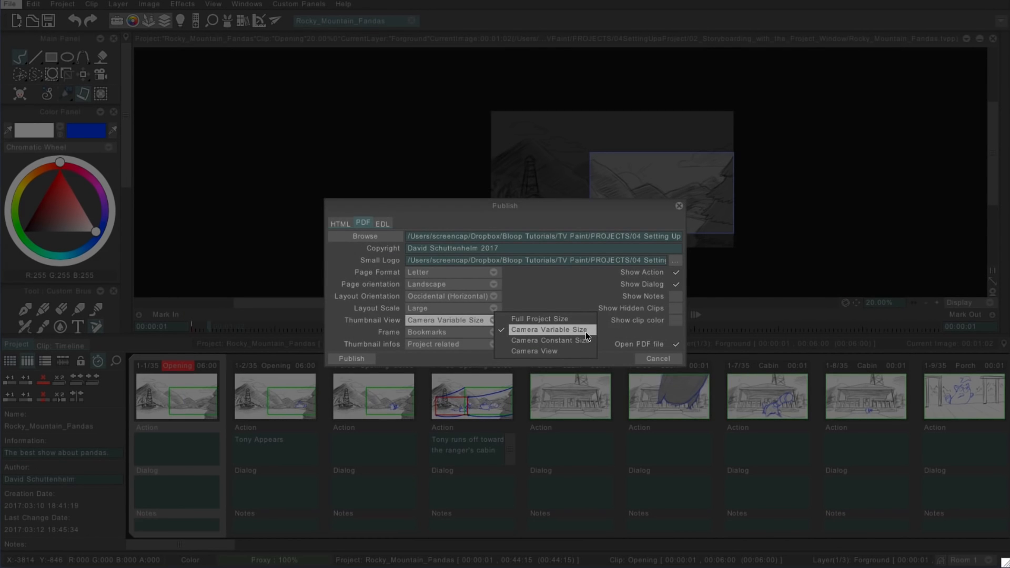
{"action": "left_click", "coordinate": [352, 358]}
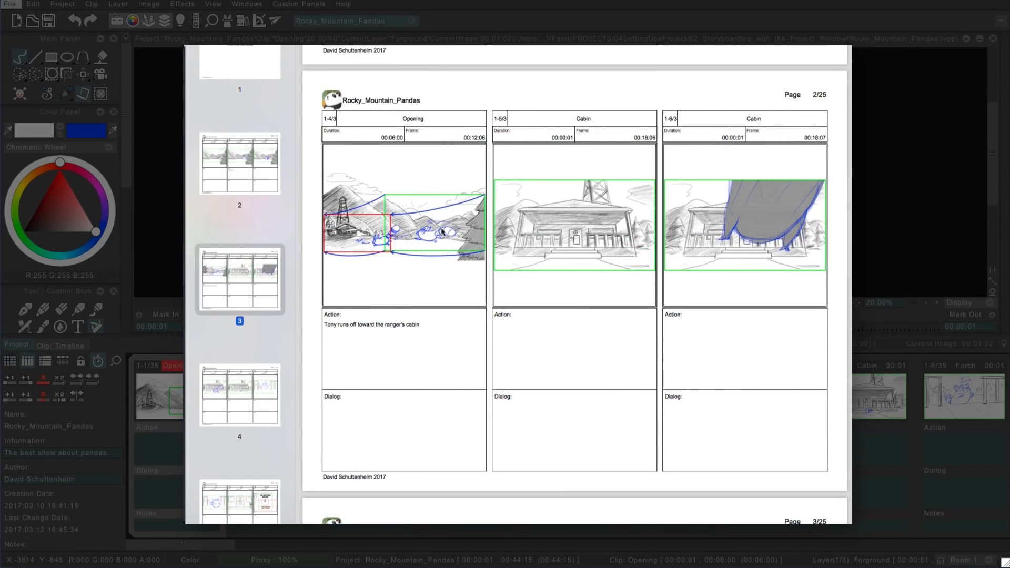
{"action": "mouse_move", "coordinate": [666, 287]}
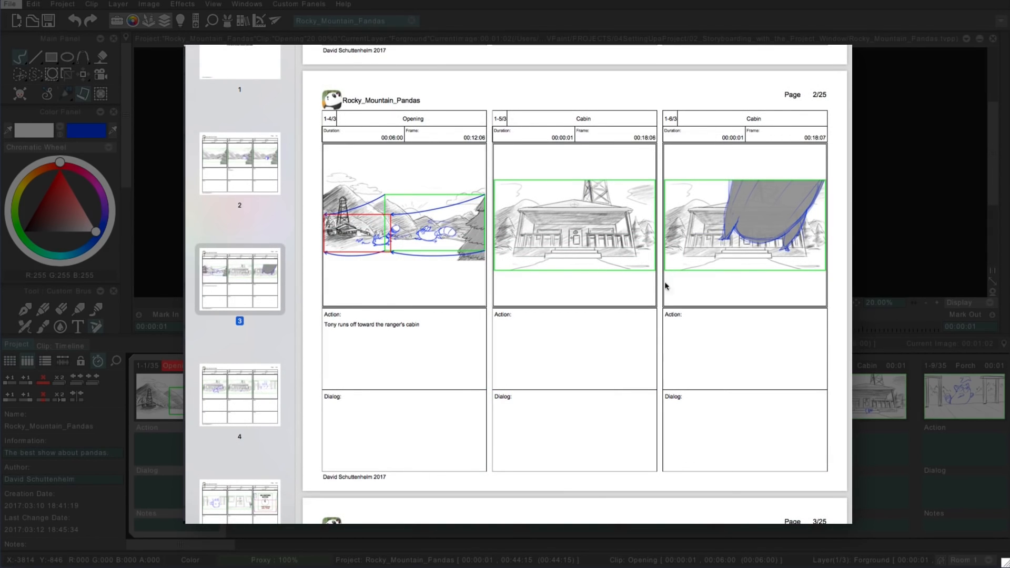
Scroll through the camera-framed pages of the republished PDF
{"action": "scroll", "scroll_direction": "down", "scroll_amount": 3}
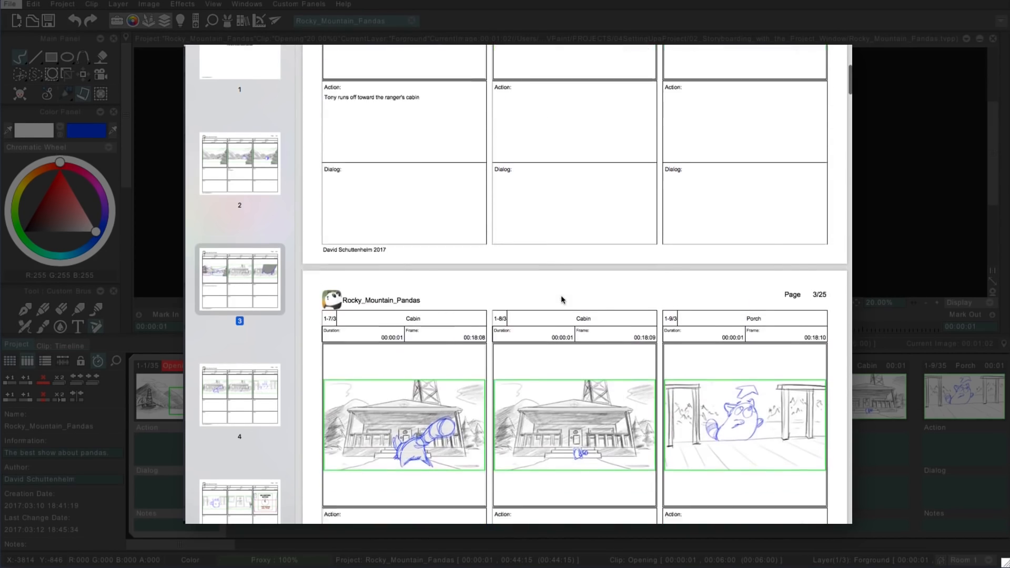
{"action": "scroll", "scroll_direction": "down", "scroll_amount": 3}
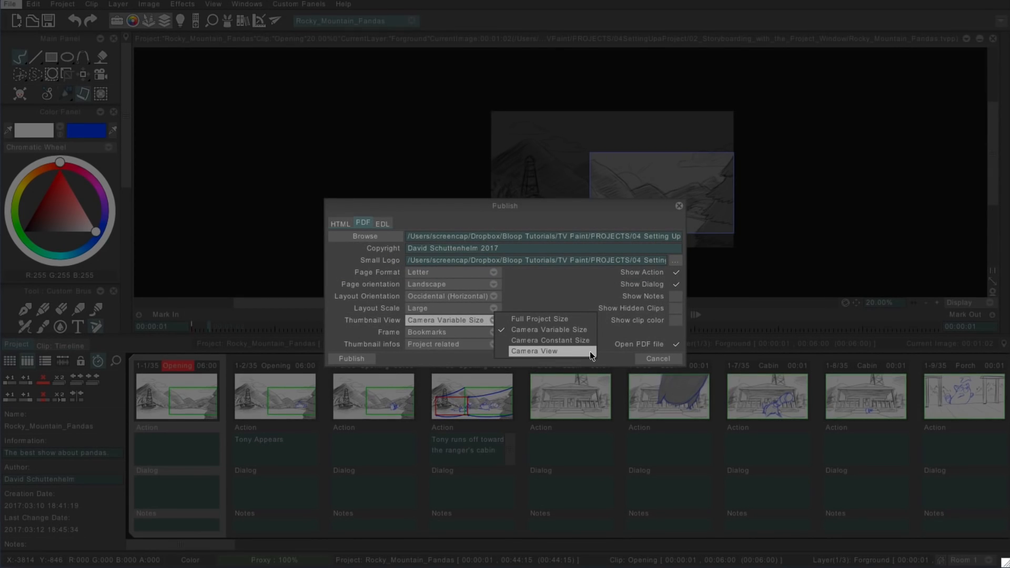
{"action": "mouse_move", "coordinate": [588, 356]}
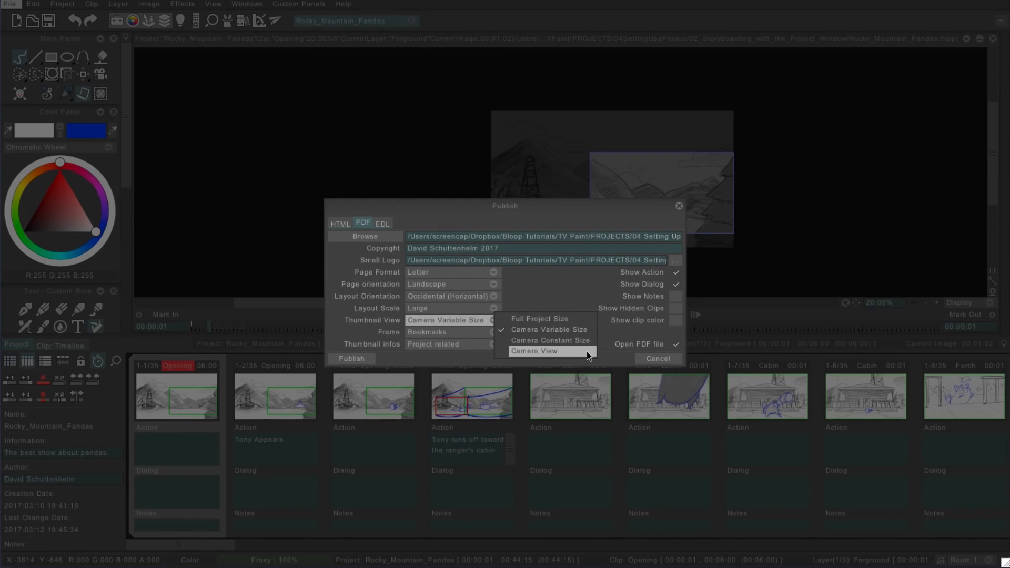
Keep Bookmarks as the frame source and show the Tony Replace Apple clip timeline
{"action": "left_click", "coordinate": [491, 331]}
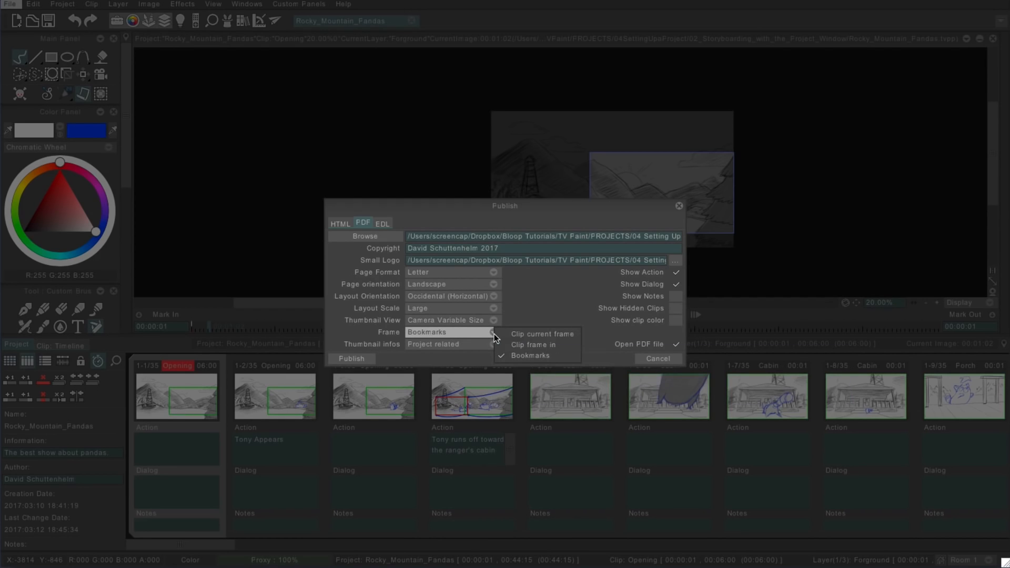
{"action": "mouse_move", "coordinate": [542, 335]}
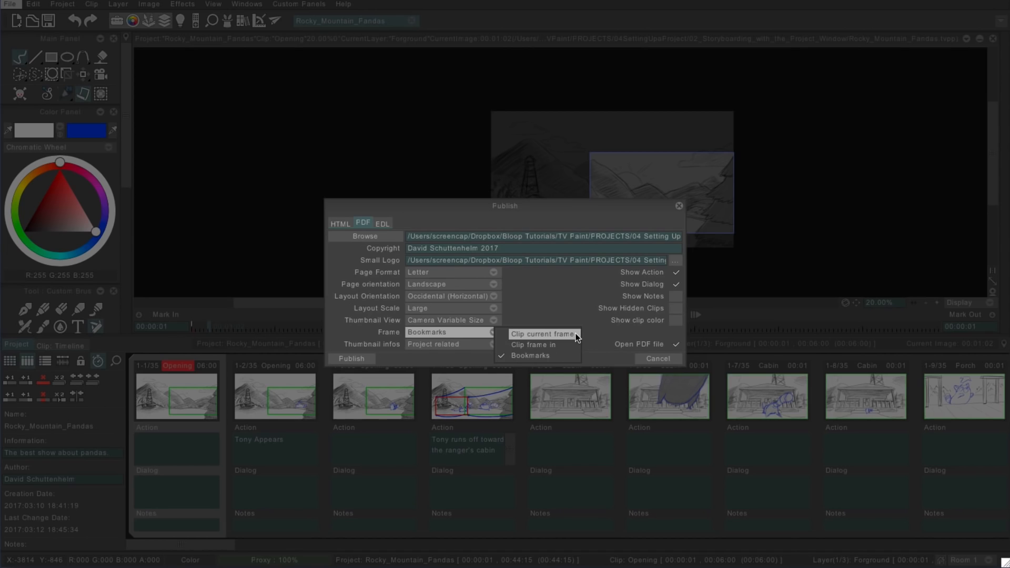
{"action": "mouse_move", "coordinate": [573, 342]}
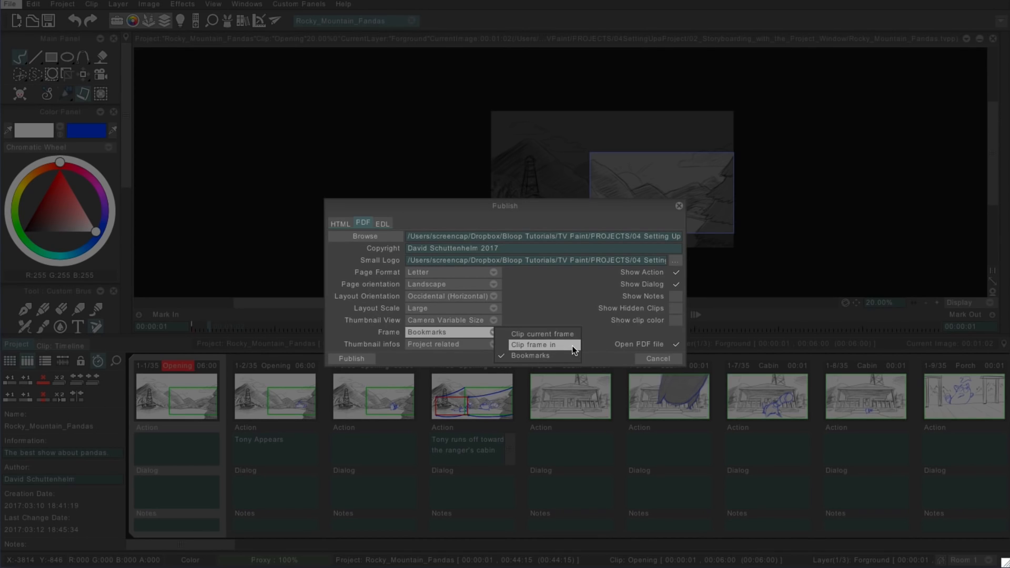
{"action": "mouse_move", "coordinate": [572, 356]}
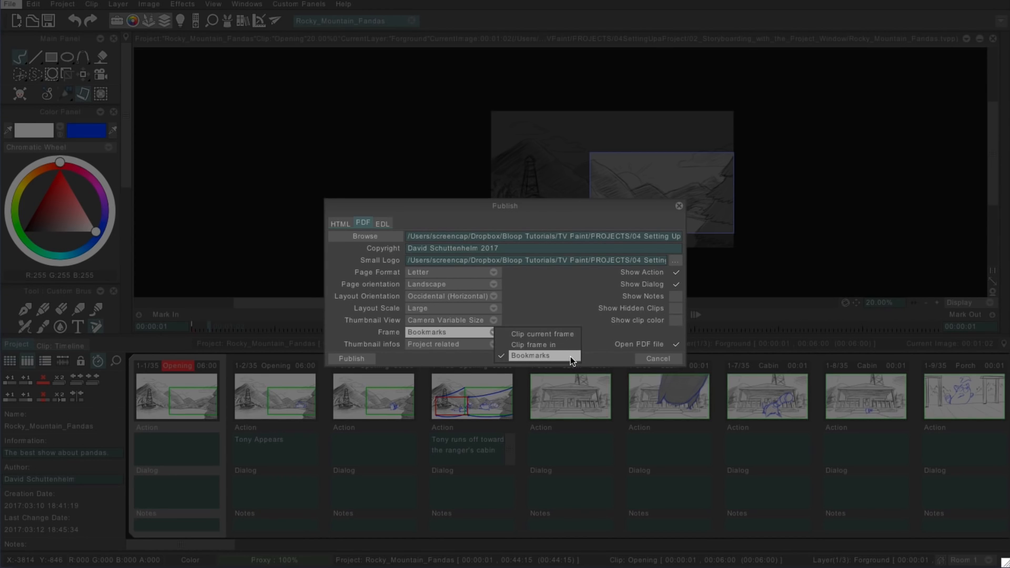
{"action": "left_click", "coordinate": [657, 358]}
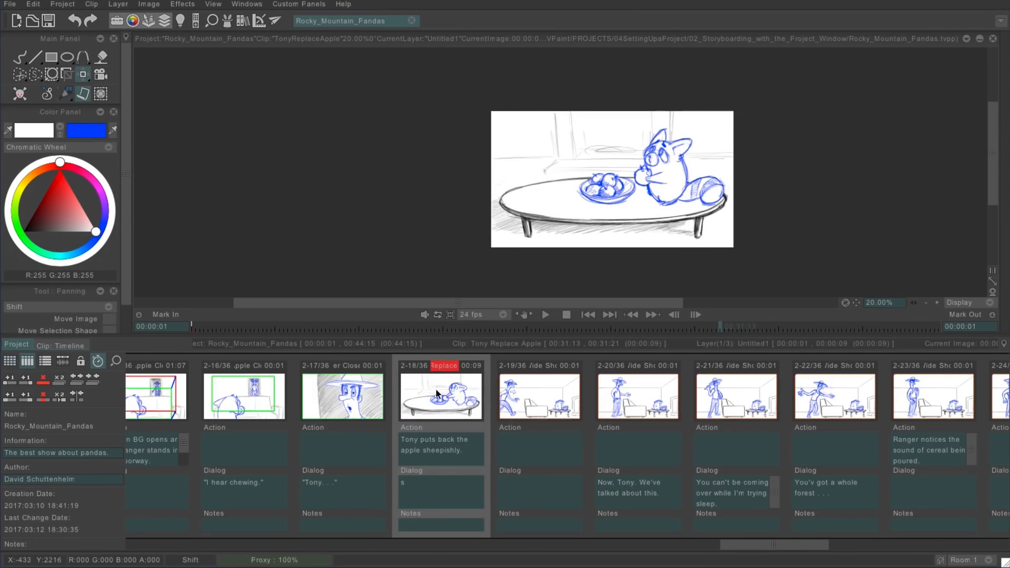
{"action": "left_click", "coordinate": [74, 344]}
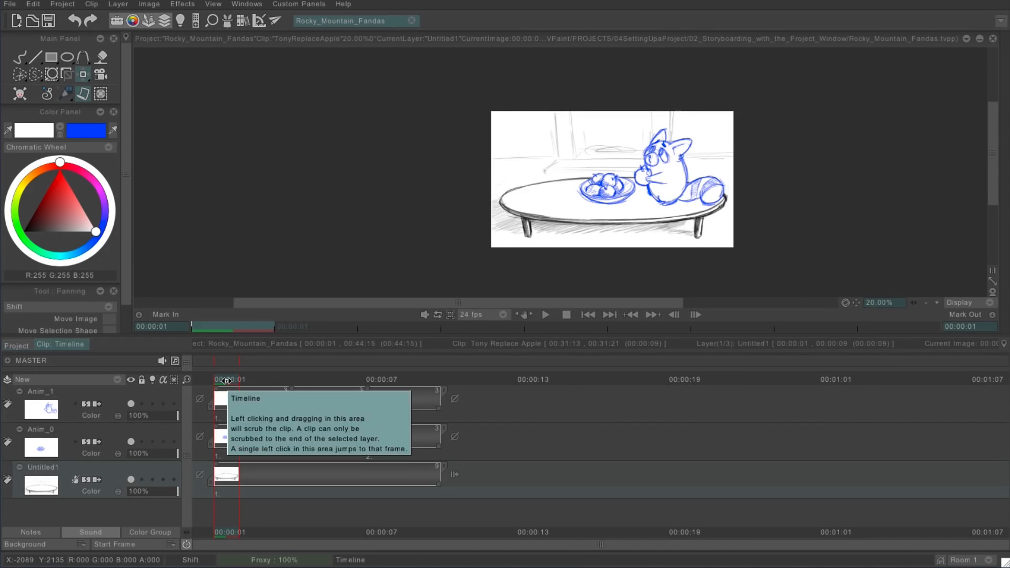
{"action": "right_click", "coordinate": [227, 380]}
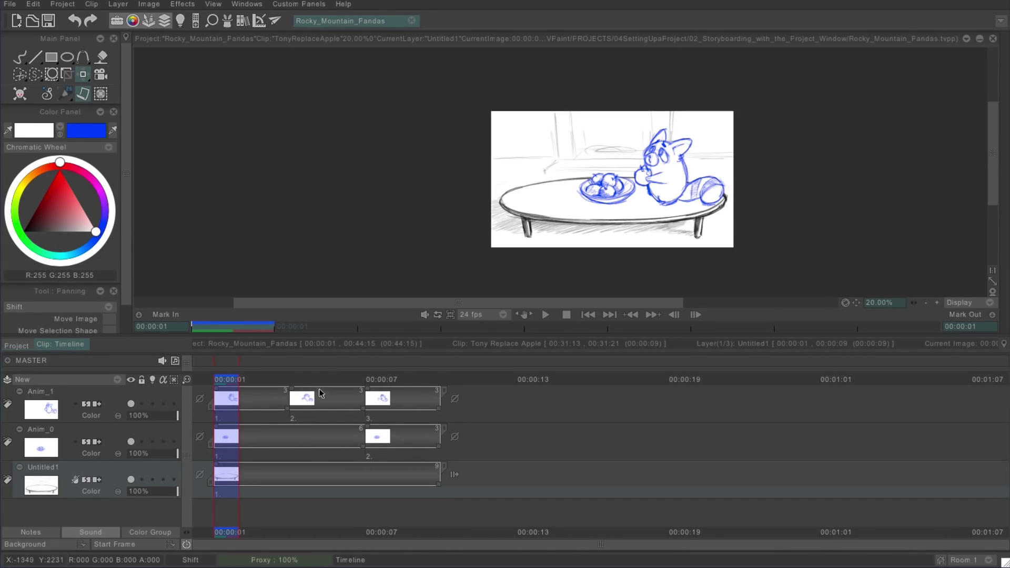
Leave the clip timeline and return to the PDF tab's Frame choices
{"action": "left_click", "coordinate": [303, 379]}
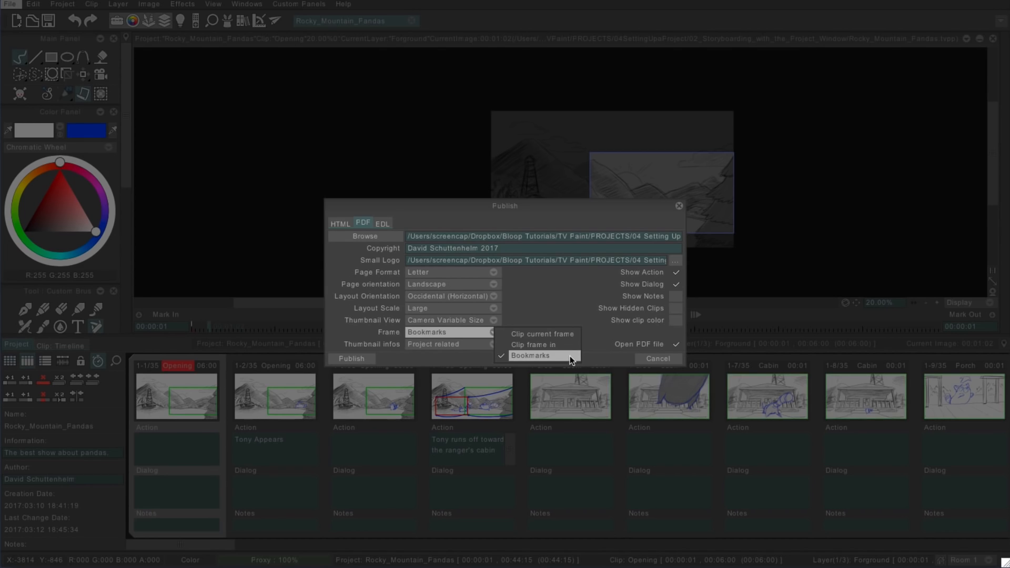
Pick thumbnail info, then set Letter landscape, Large scale, showing Action, Dialog, and auto-opening PDF
{"action": "left_click", "coordinate": [531, 356]}
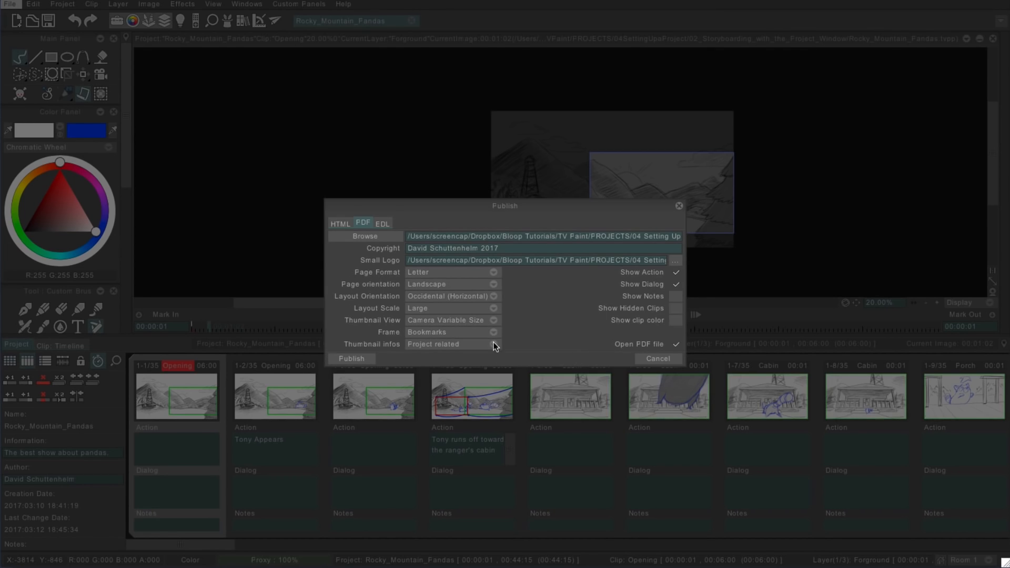
{"action": "mouse_move", "coordinate": [677, 278]}
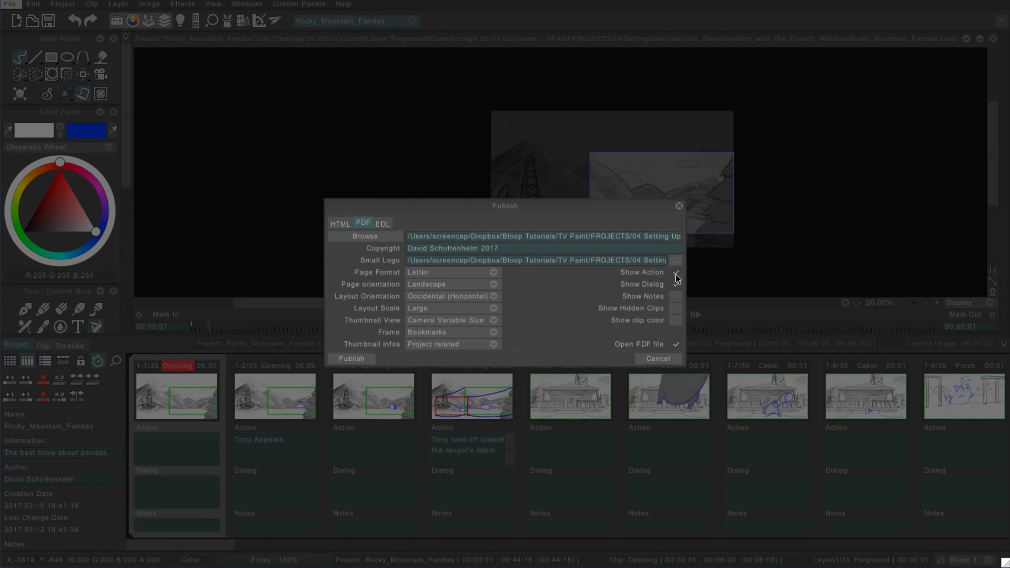
{"action": "left_click", "coordinate": [351, 359]}
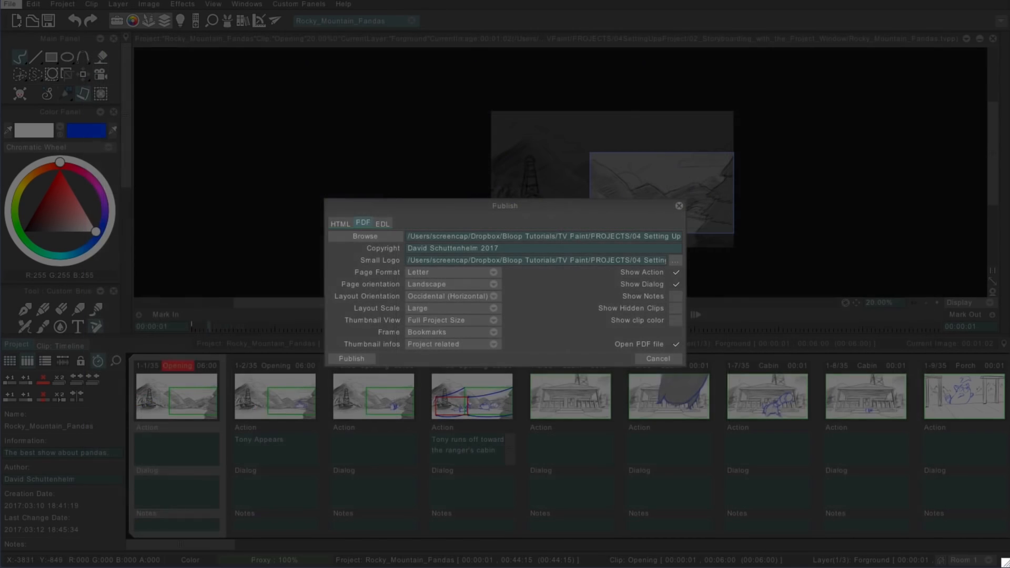
{"action": "left_click", "coordinate": [451, 344]}
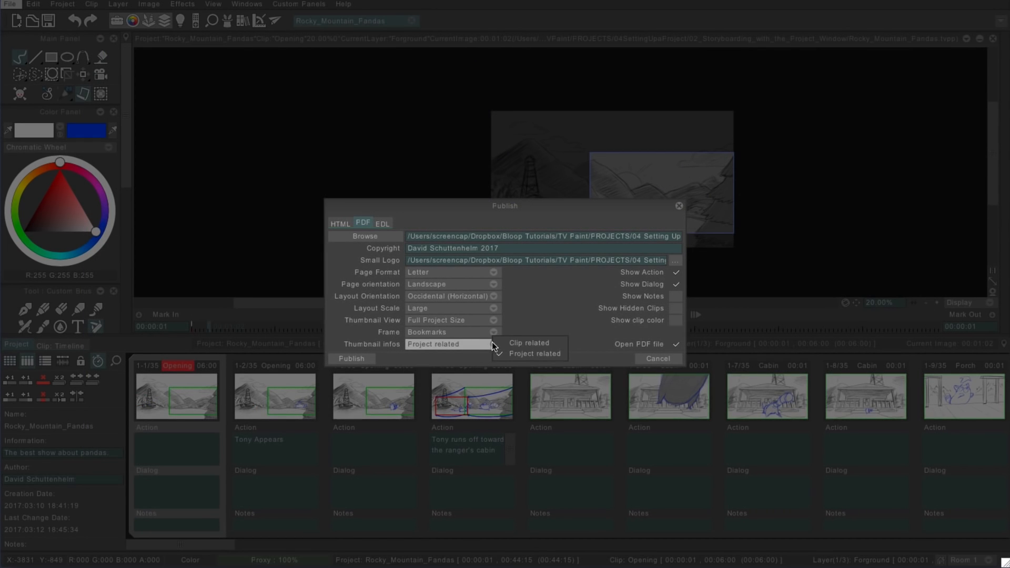
{"action": "mouse_move", "coordinate": [529, 342]}
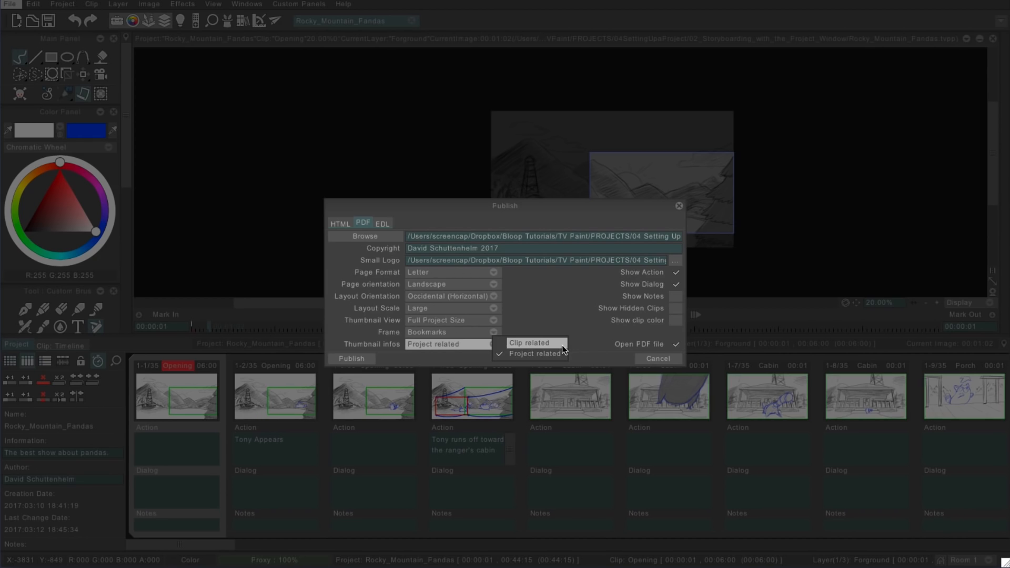
{"action": "left_click", "coordinate": [351, 359]}
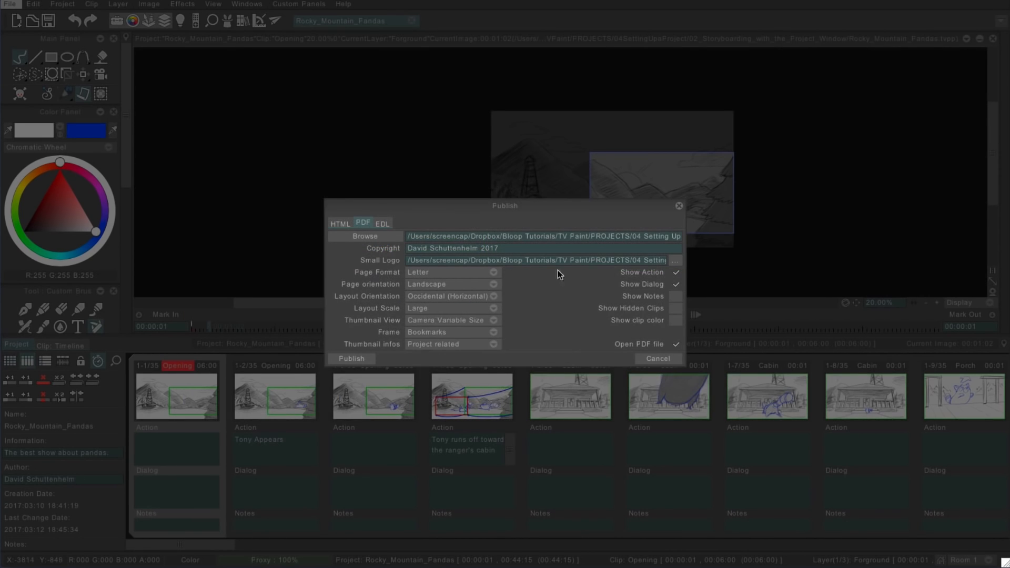
{"action": "mouse_move", "coordinate": [672, 279]}
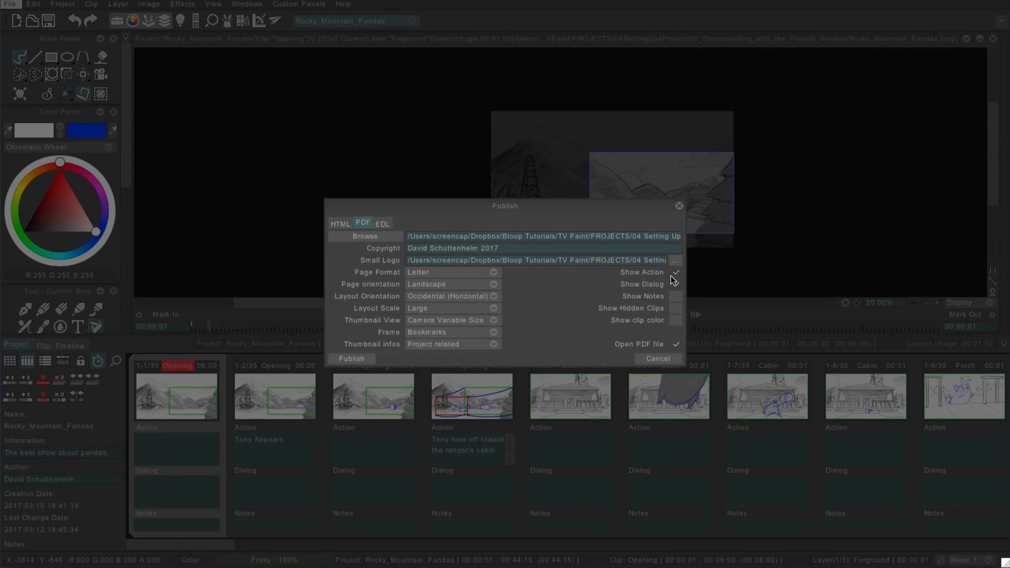
{"action": "mouse_move", "coordinate": [674, 297]}
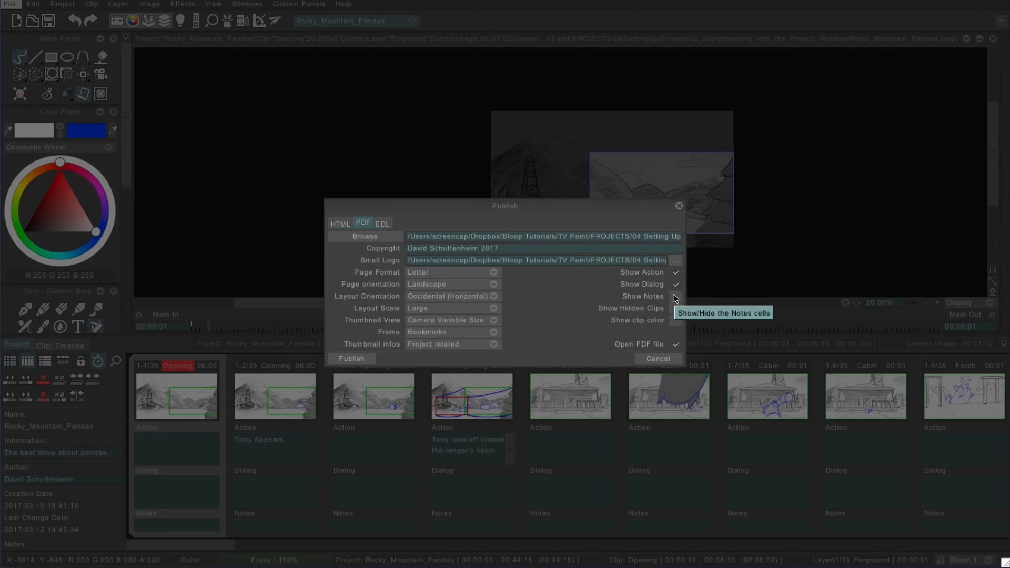
{"action": "mouse_move", "coordinate": [675, 289]}
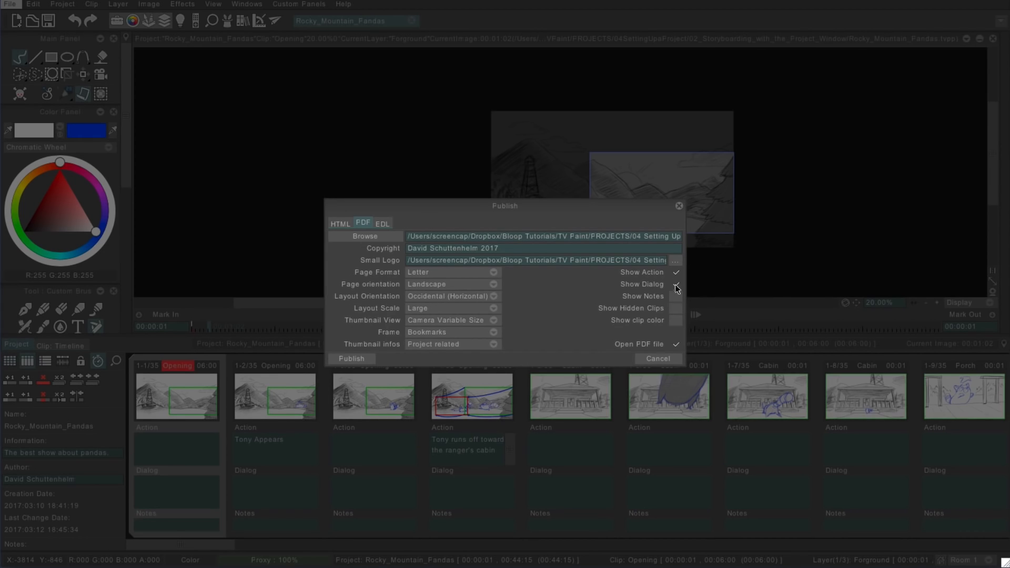
{"action": "left_click", "coordinate": [675, 284]}
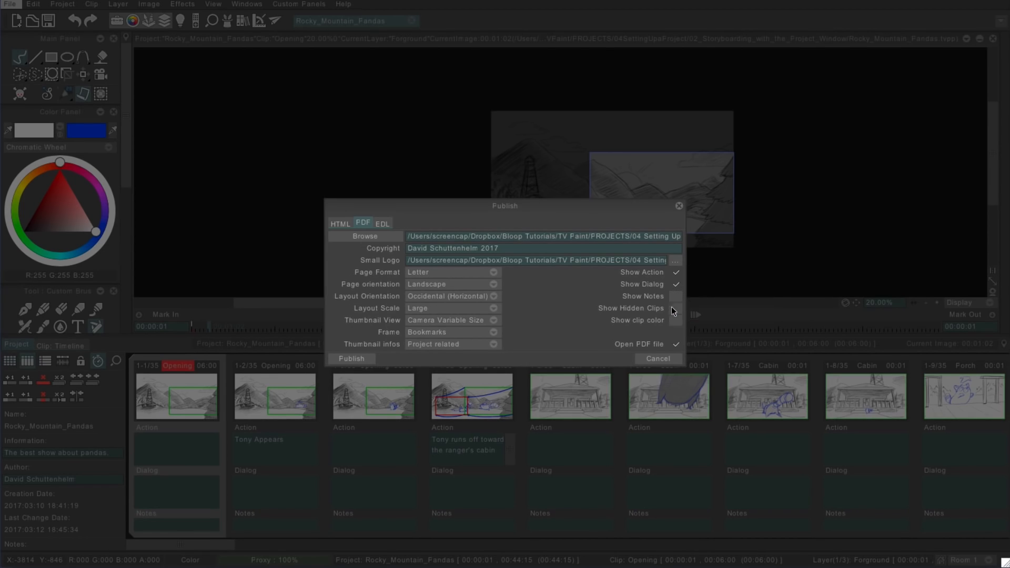
{"action": "mouse_move", "coordinate": [675, 310]}
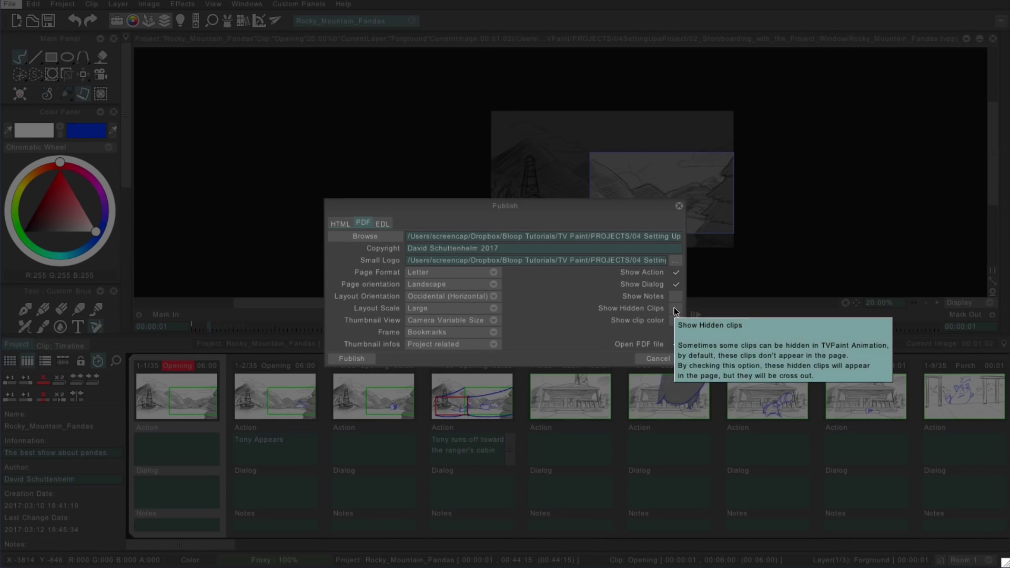
{"action": "mouse_move", "coordinate": [671, 321]}
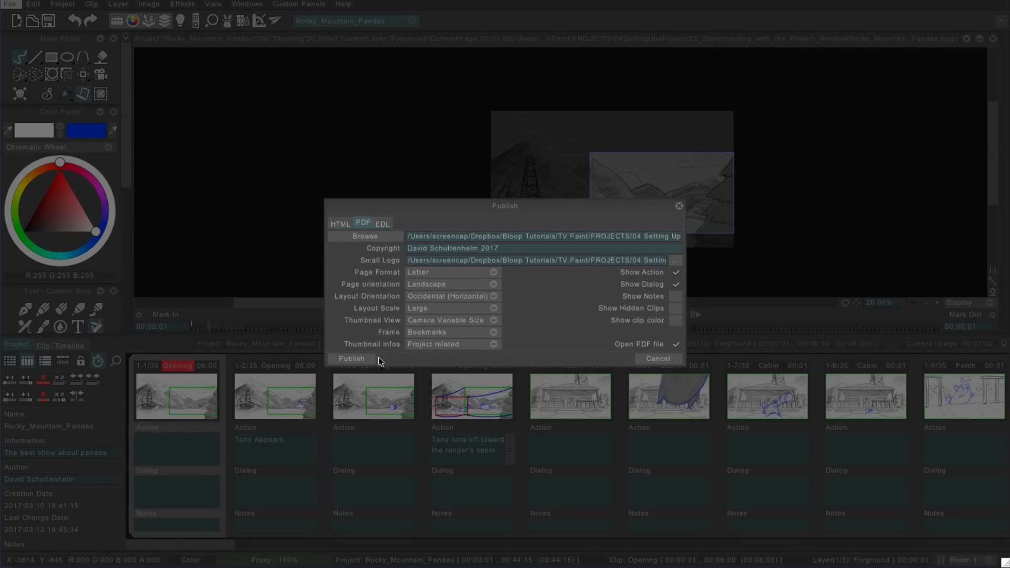
{"action": "mouse_move", "coordinate": [289, 318]}
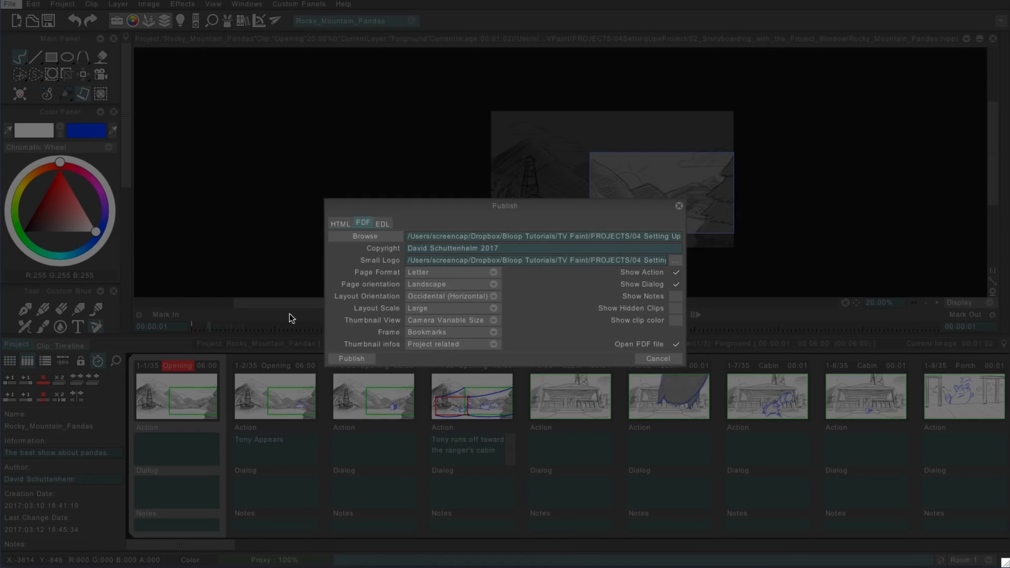
Publish the PDF and scroll from its title page through the panel pages
{"action": "left_click", "coordinate": [352, 359]}
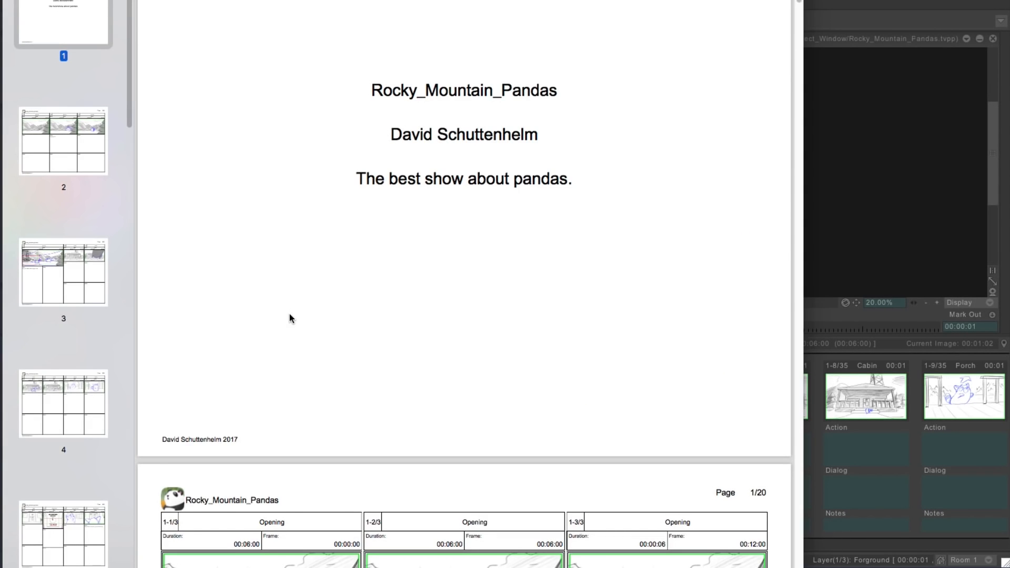
{"action": "scroll", "scroll_direction": "down", "scroll_amount": 3}
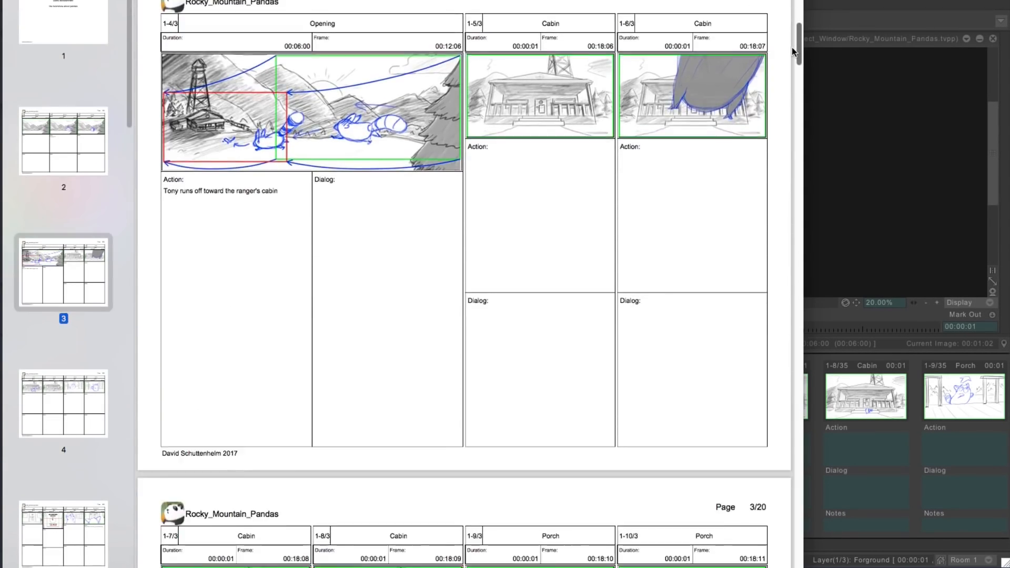
{"action": "scroll", "scroll_direction": "down", "scroll_amount": 3}
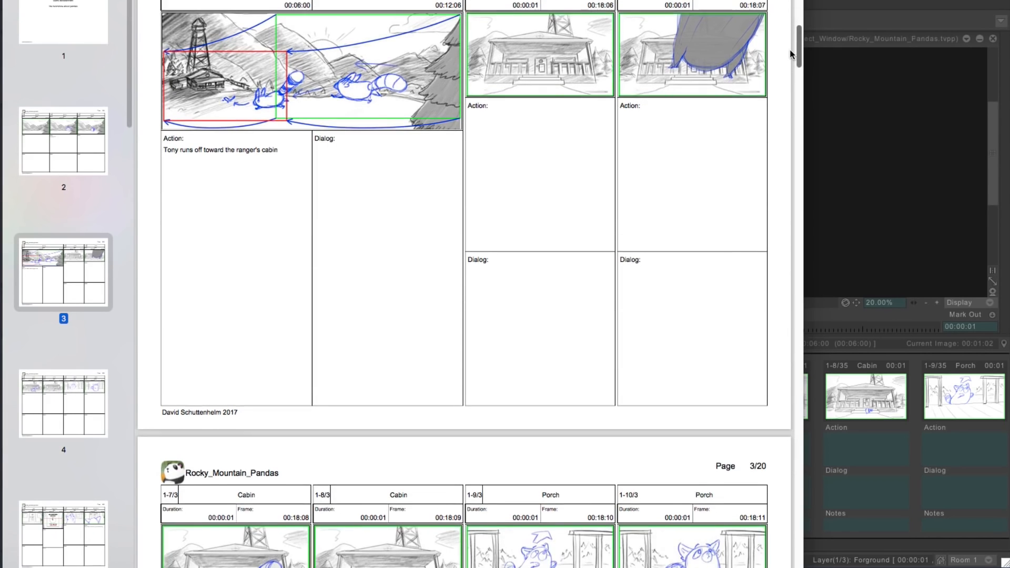
{"action": "scroll", "scroll_direction": "down", "scroll_amount": 3}
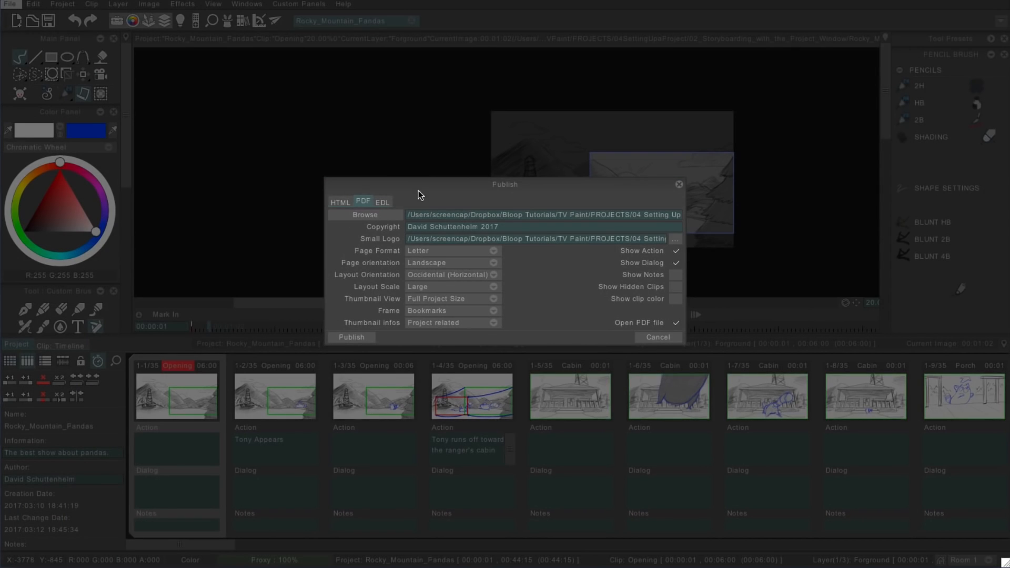
Open Rocky_Mountain_Pandas.html from the HTML Exports folder with Safari
{"action": "left_click", "coordinate": [339, 202]}
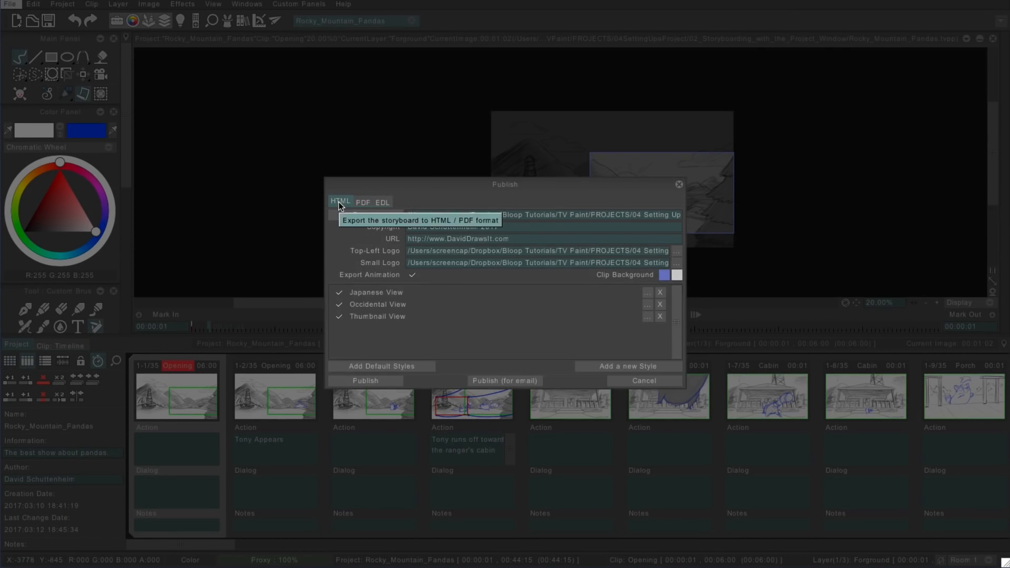
{"action": "left_click", "coordinate": [364, 379]}
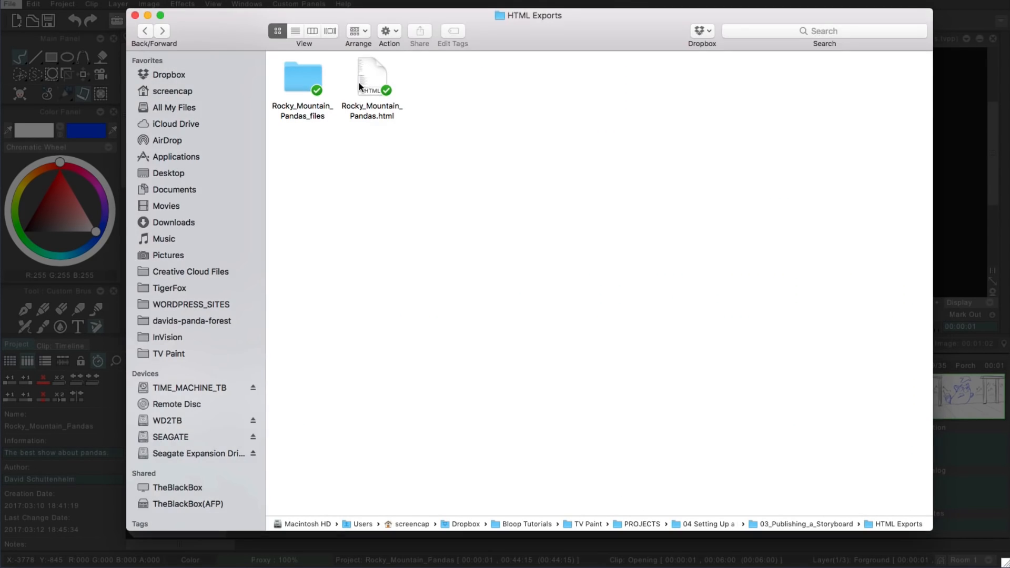
{"action": "right_click", "coordinate": [372, 76]}
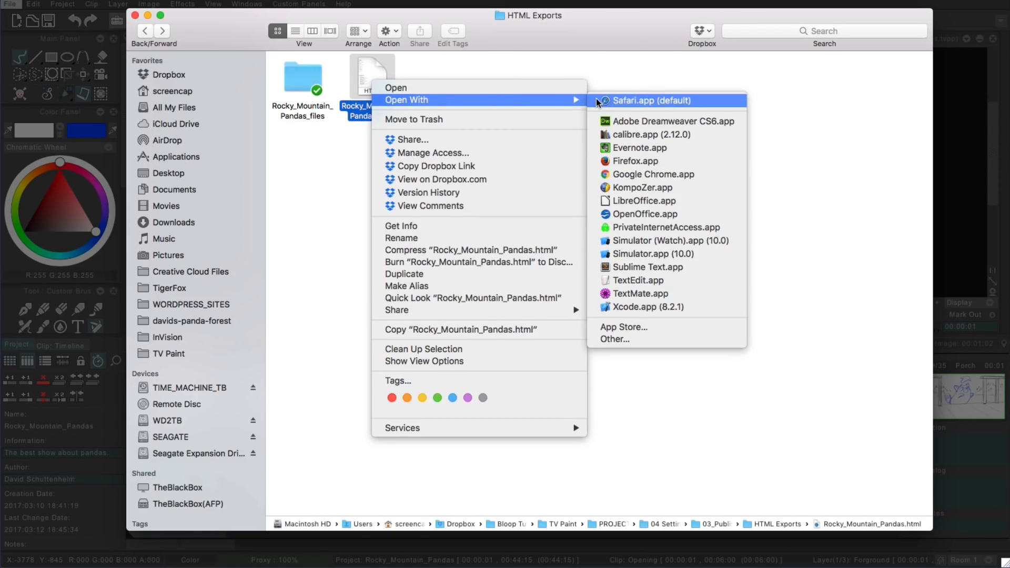
{"action": "left_click", "coordinate": [650, 101]}
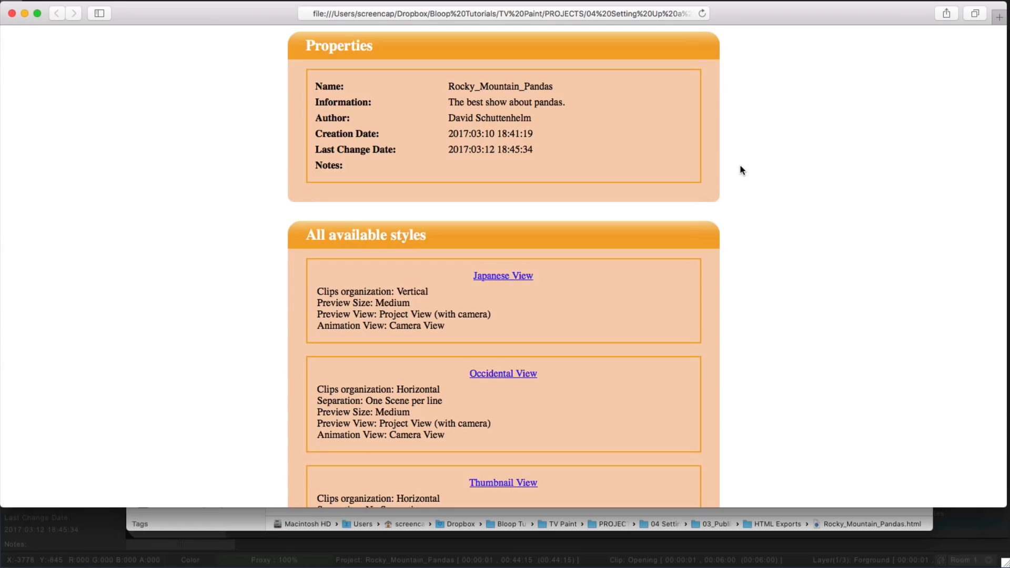
Scroll to All available styles and open the Occidental View page
{"action": "scroll", "scroll_direction": "down", "scroll_amount": 3}
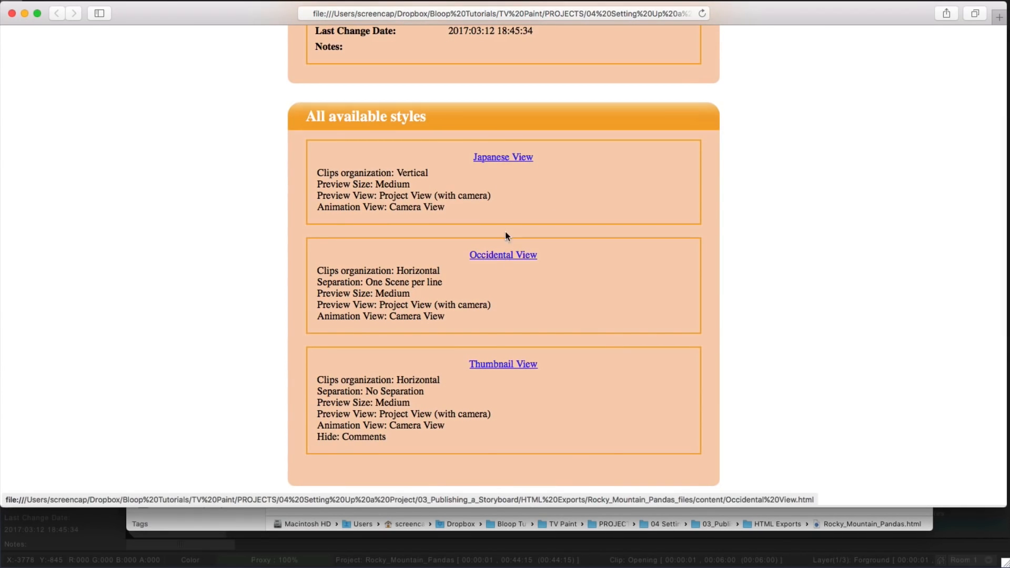
{"action": "left_click", "coordinate": [503, 255]}
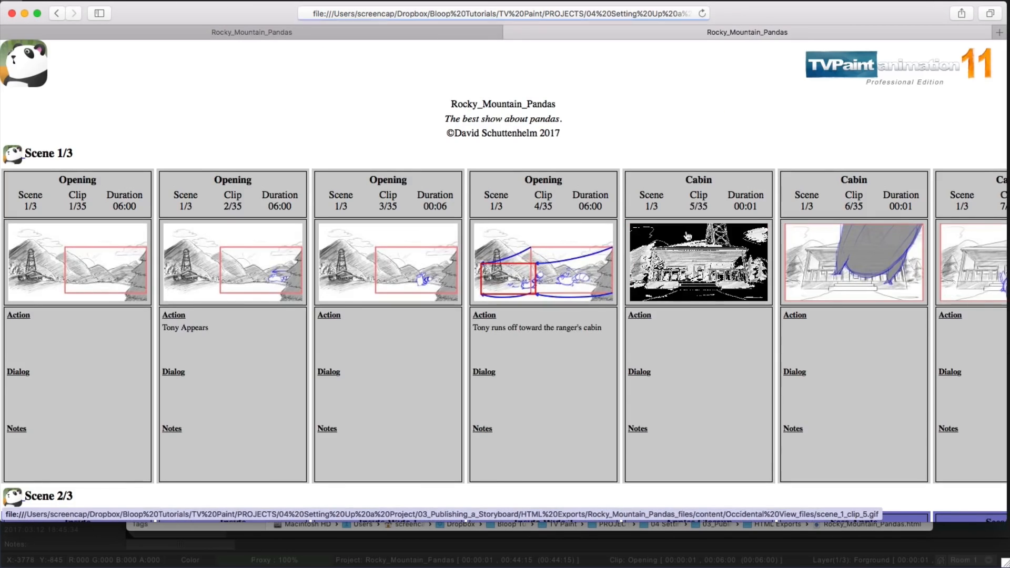
{"action": "scroll", "scroll_direction": "down", "scroll_amount": 3}
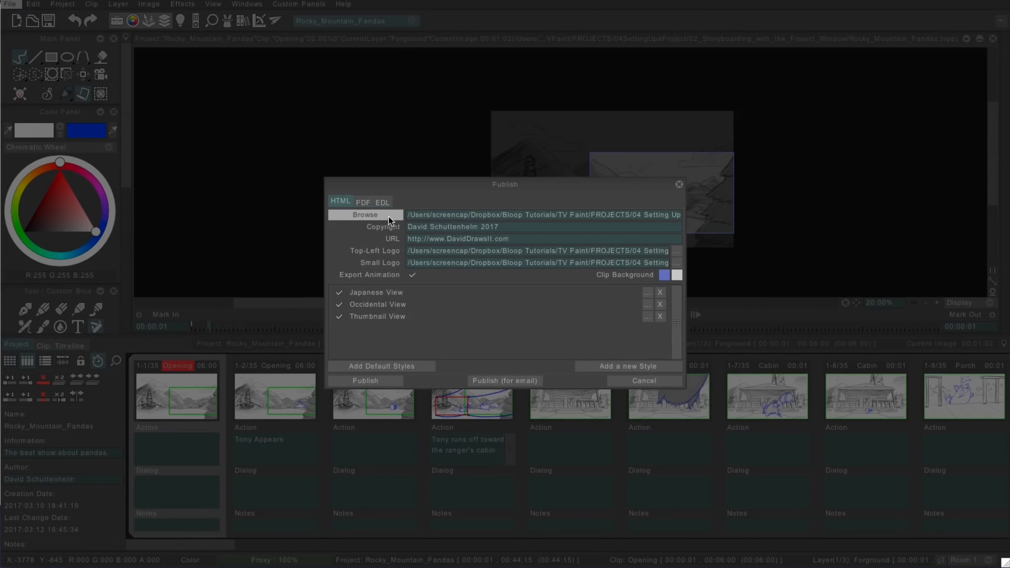
{"action": "mouse_move", "coordinate": [453, 250]}
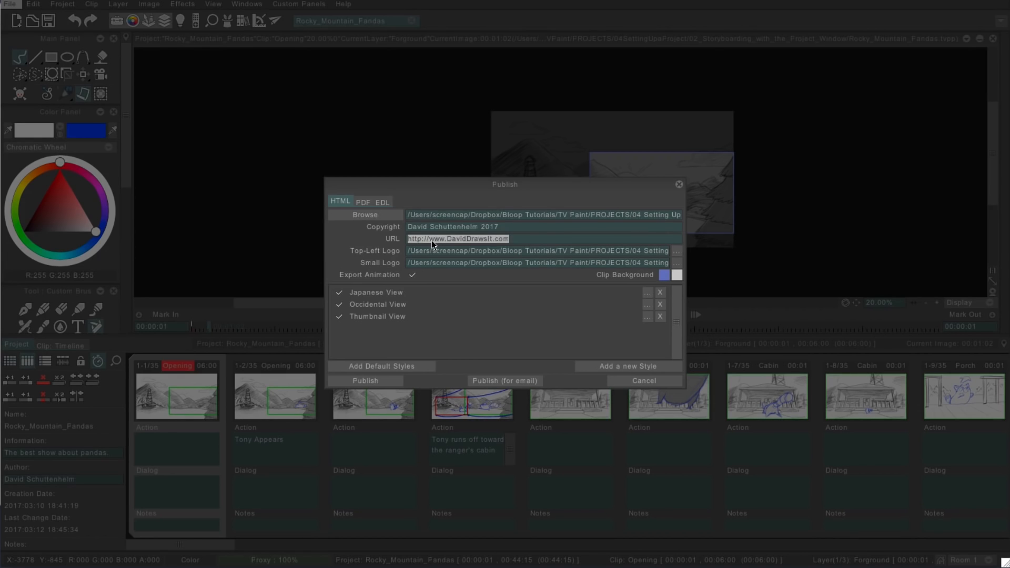
{"action": "mouse_move", "coordinate": [498, 301]}
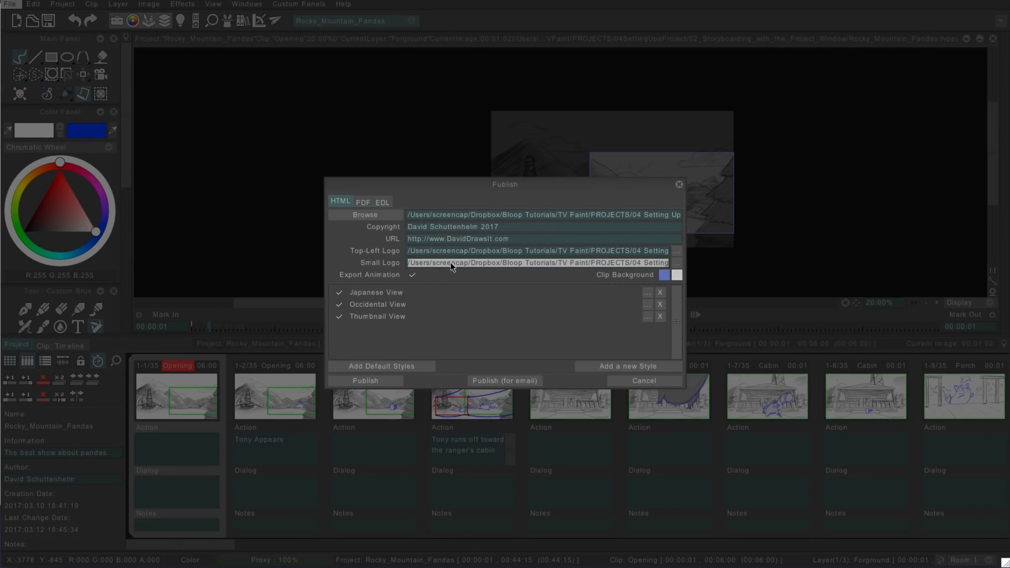
{"action": "mouse_move", "coordinate": [379, 298]}
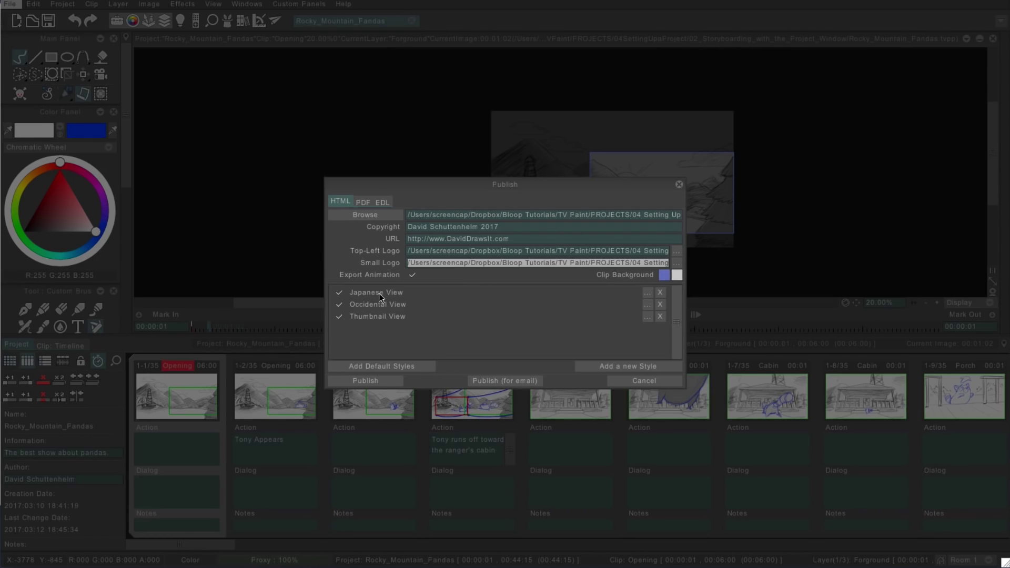
{"action": "mouse_move", "coordinate": [674, 282]}
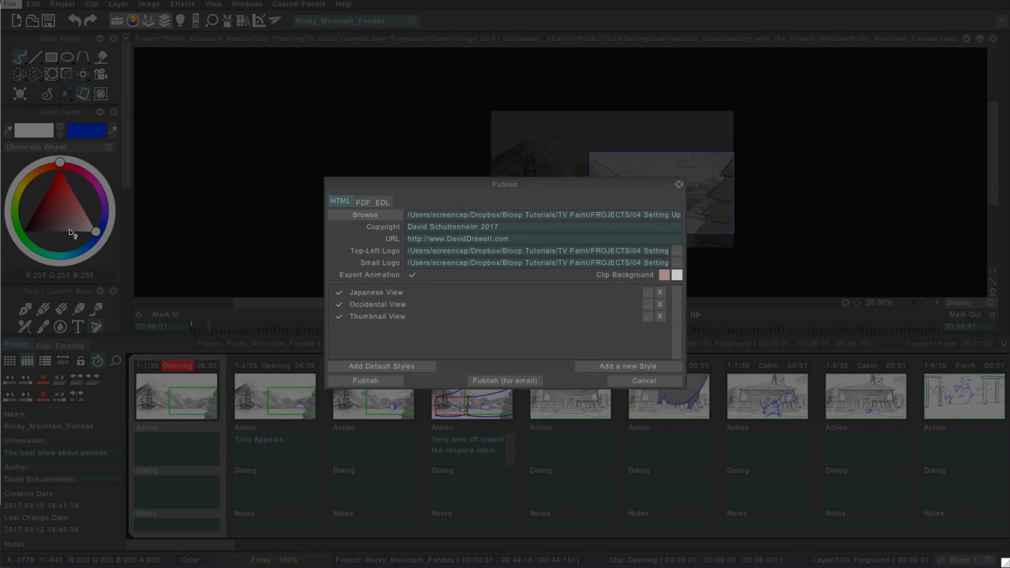
{"action": "mouse_move", "coordinate": [368, 298]}
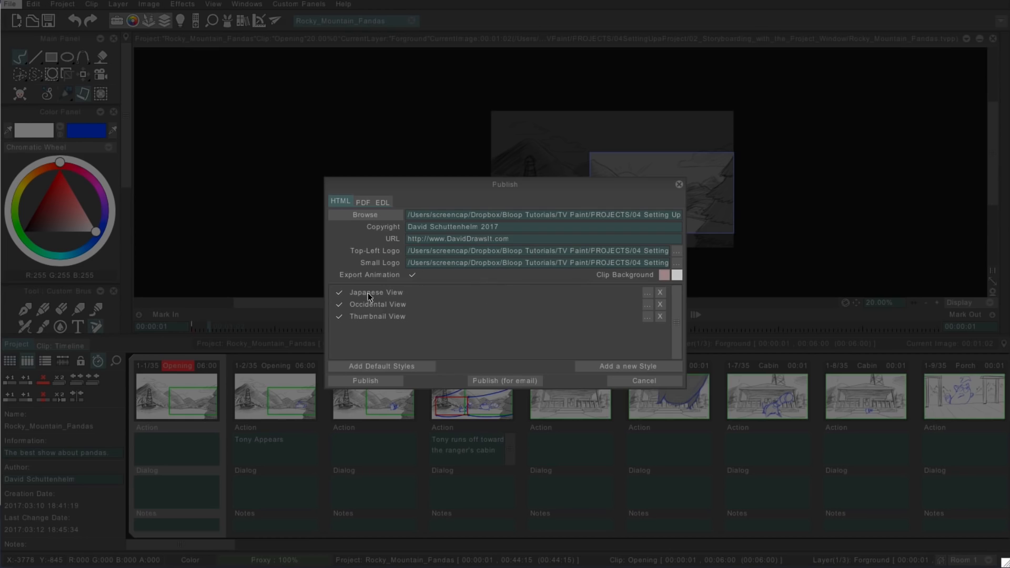
Uncheck and re-check the Japanese View style in the HTML style list
{"action": "left_click", "coordinate": [338, 304]}
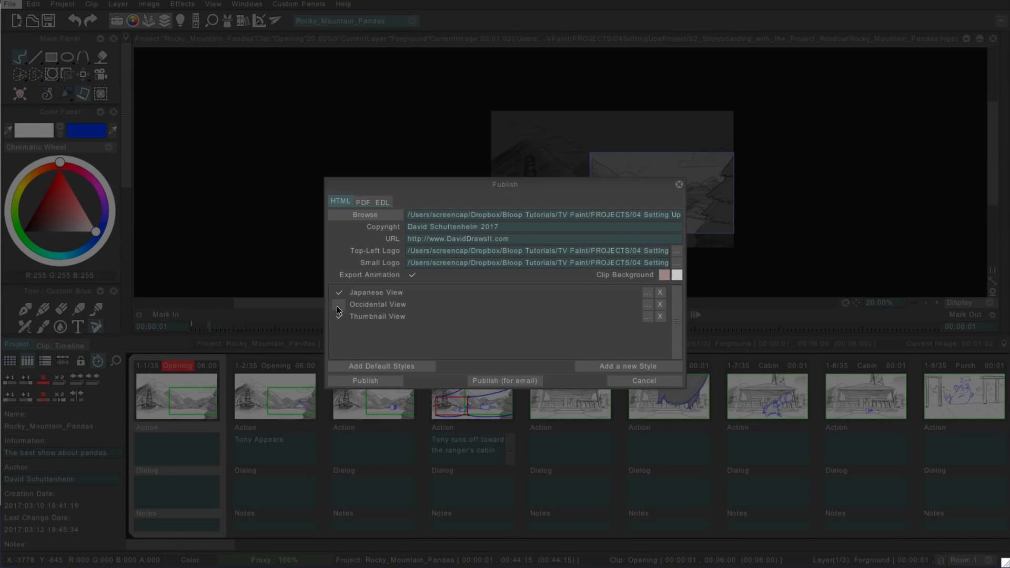
{"action": "left_click", "coordinate": [338, 317]}
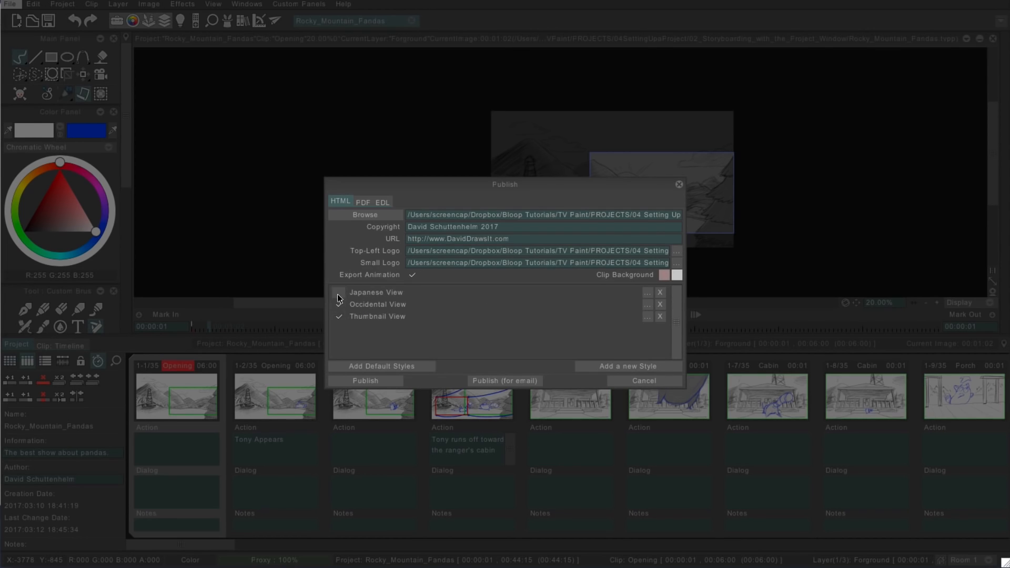
{"action": "left_click", "coordinate": [338, 293]}
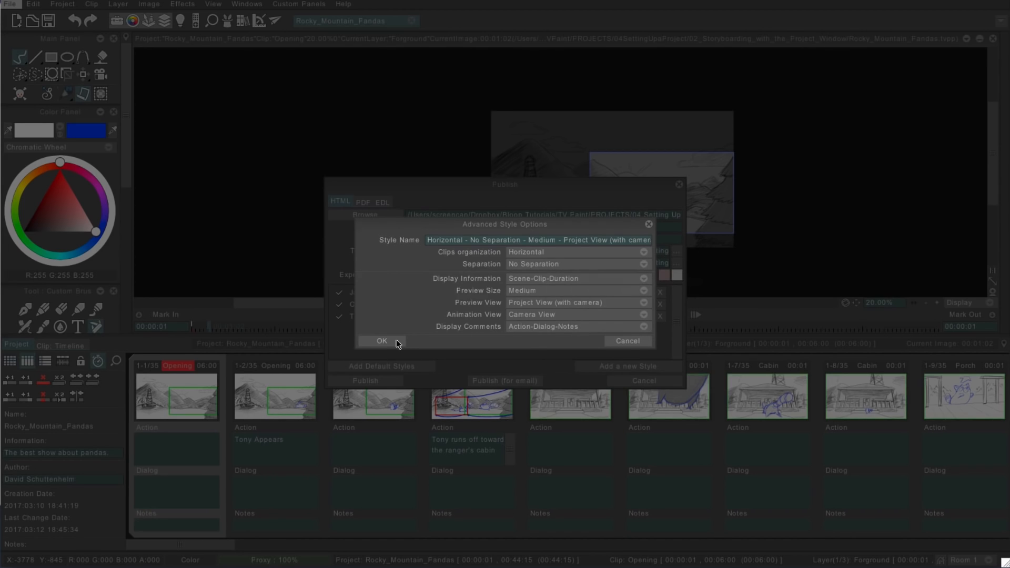
Confirm the horizontal, no-separation, medium camera-view style in Advanced Style Options
{"action": "left_click", "coordinate": [381, 340]}
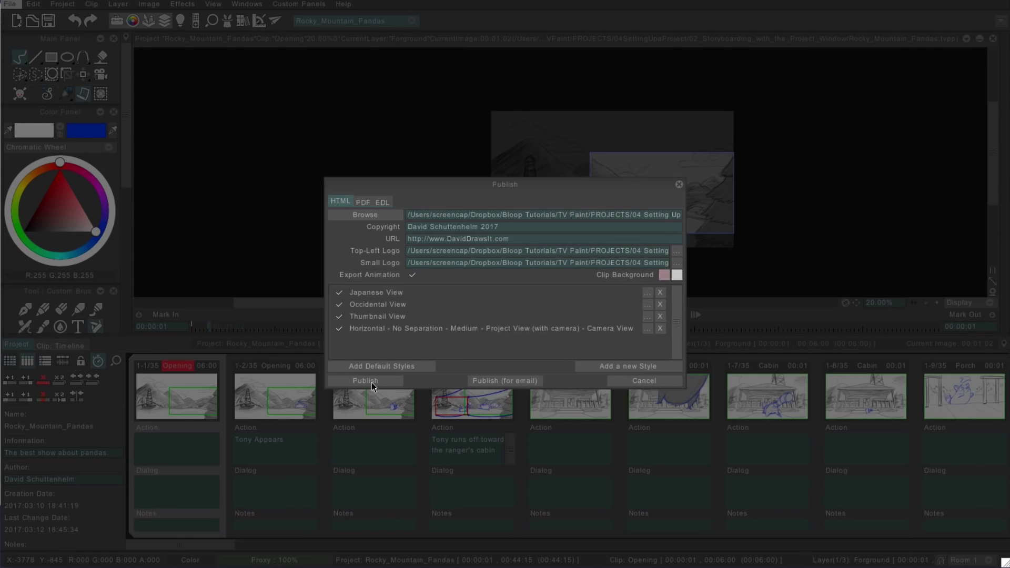
{"action": "mouse_move", "coordinate": [505, 380]}
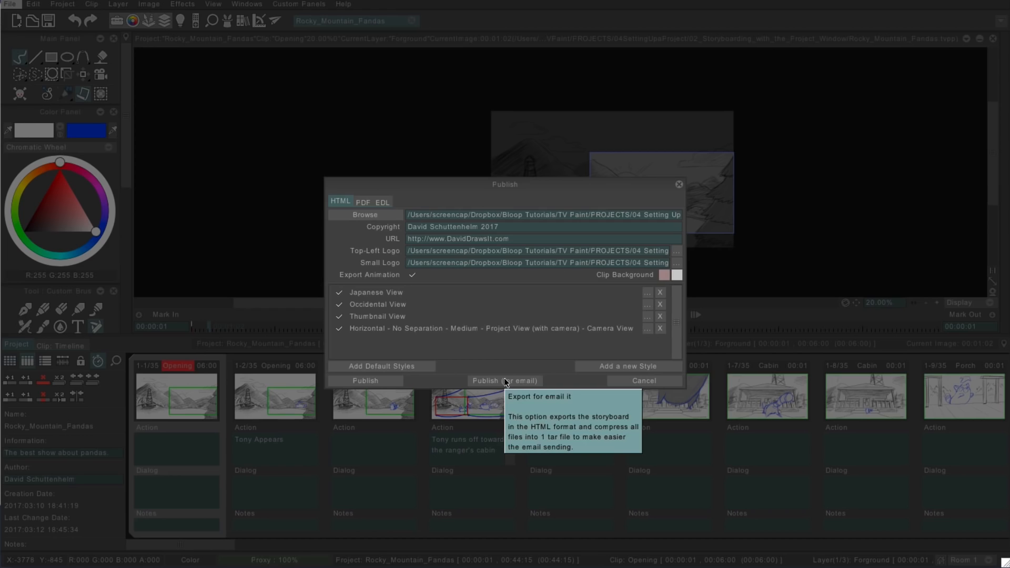
{"action": "mouse_move", "coordinate": [502, 361]}
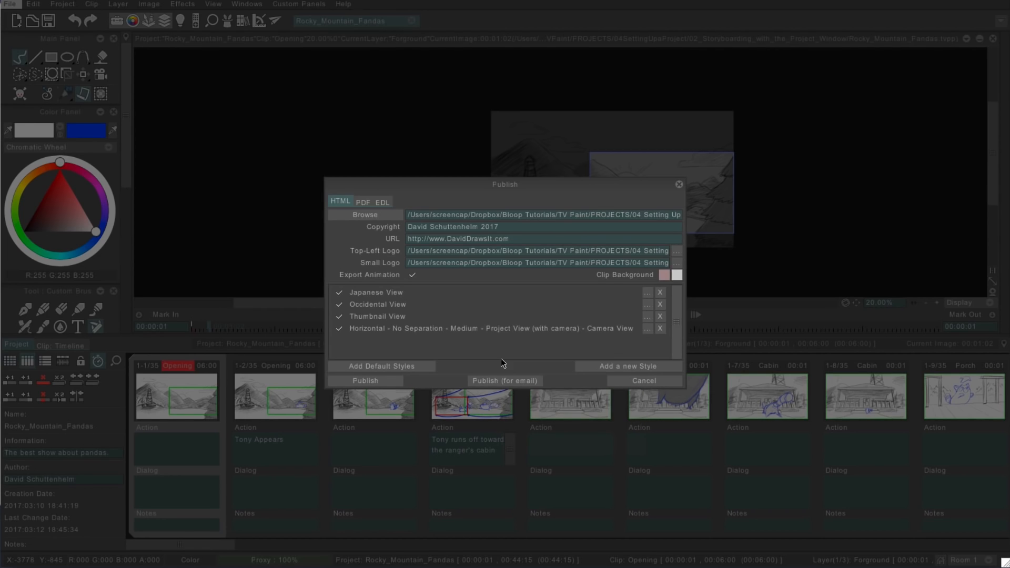
{"action": "mouse_move", "coordinate": [507, 366]}
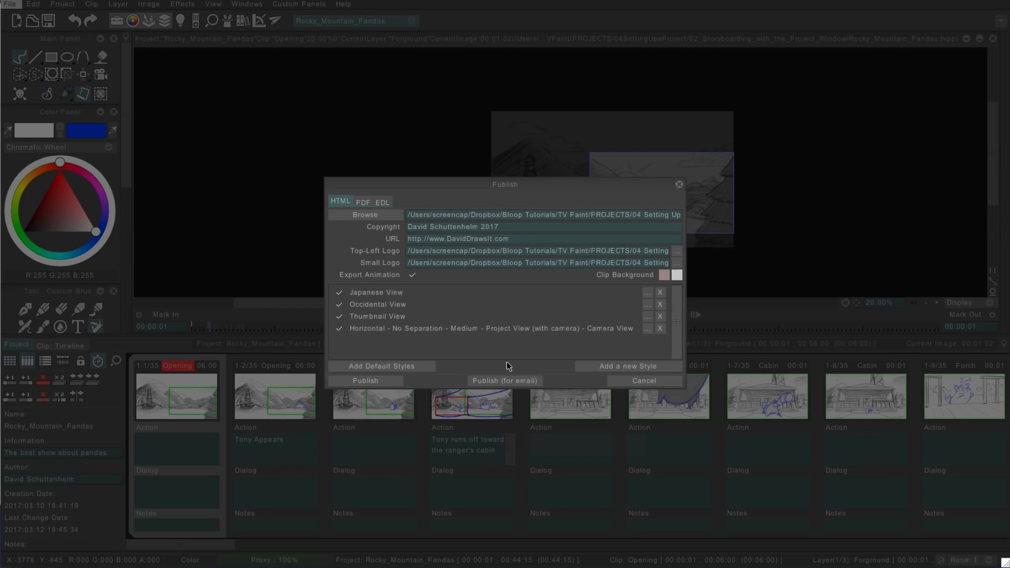
{"action": "mouse_move", "coordinate": [520, 366]}
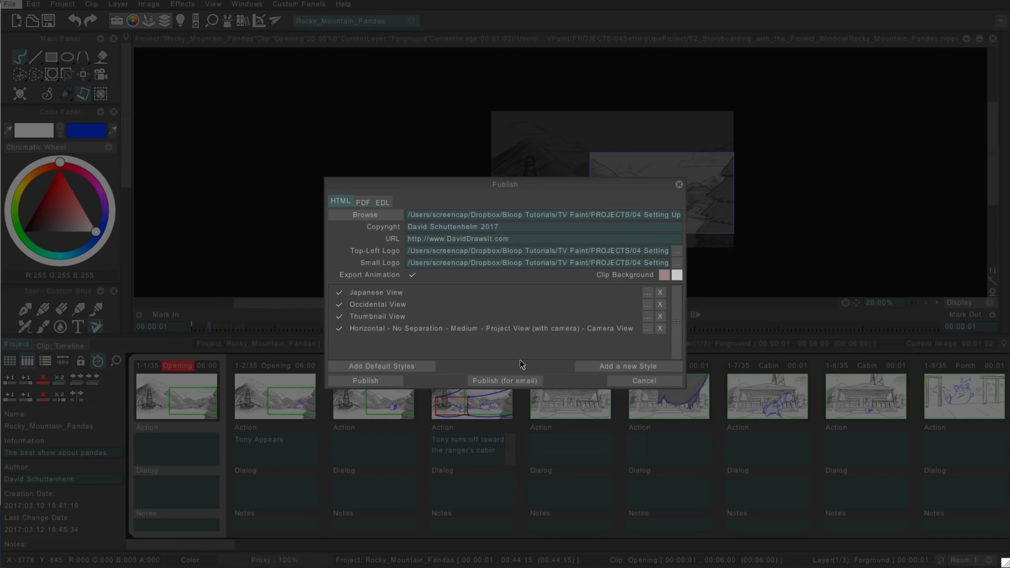
Publish the HTML storyboard with all four view styles checked
{"action": "left_click", "coordinate": [643, 380]}
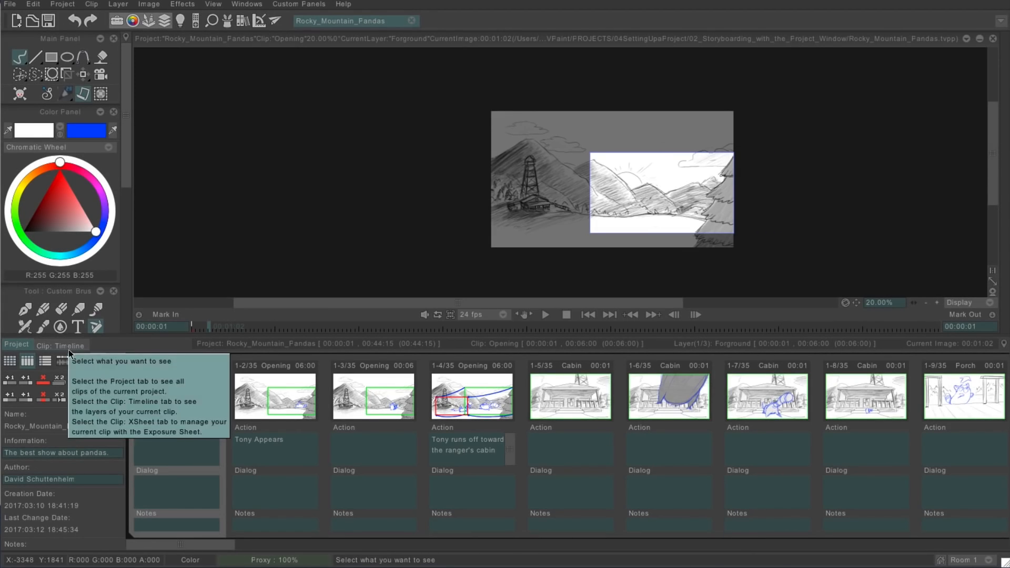